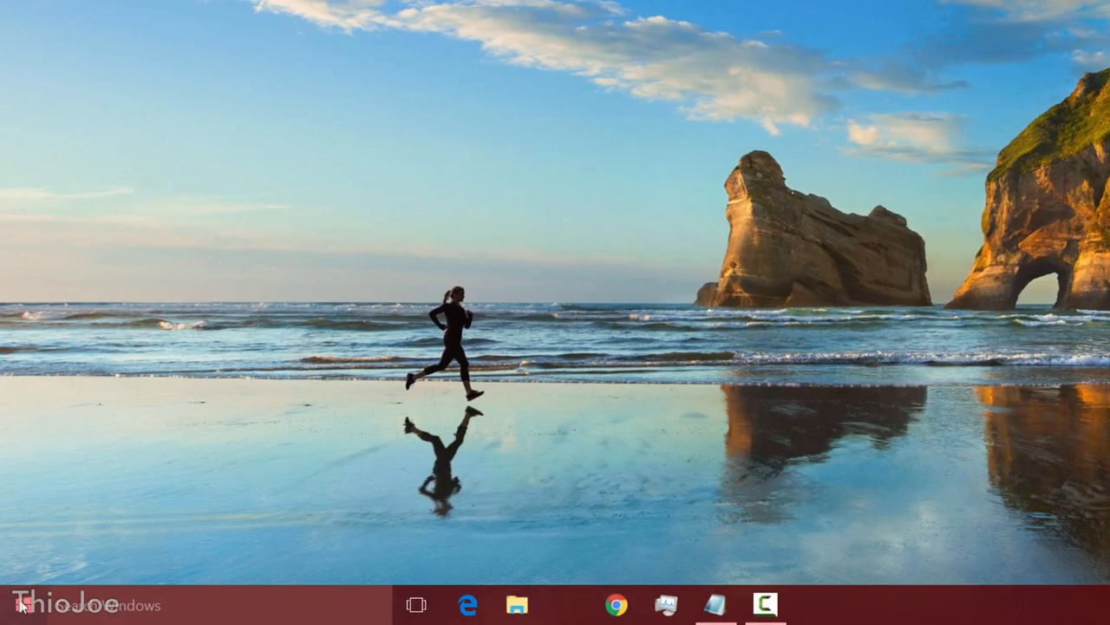
# - Browse the Win+X system tools menu and Control Panel toward the installed programs list
pyautogui.rightClick(8, 613)
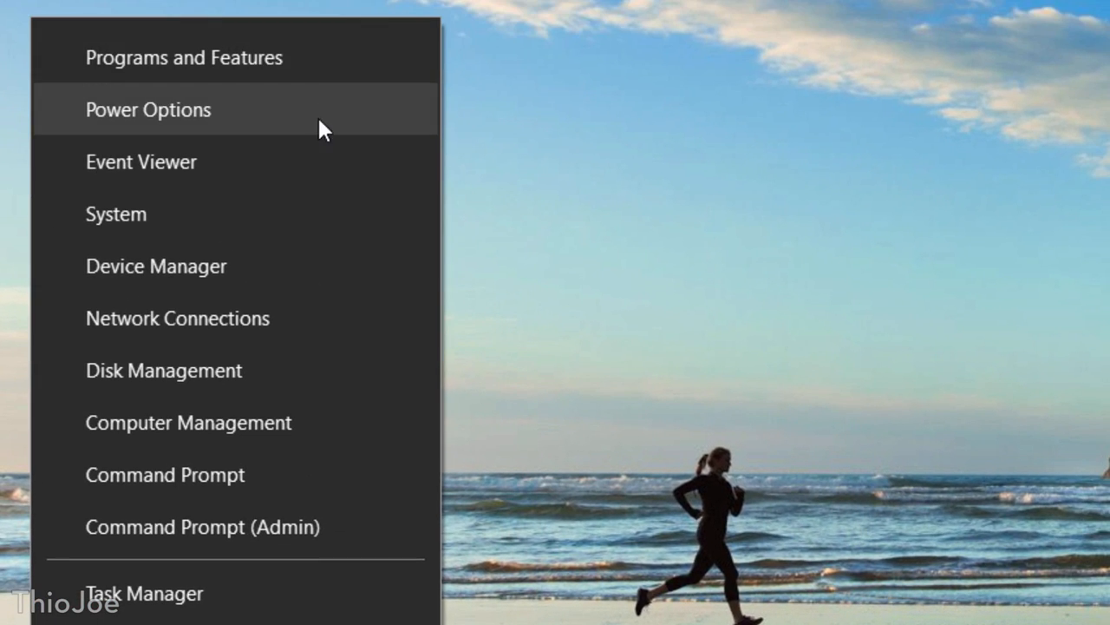
pyautogui.moveTo(269, 587)
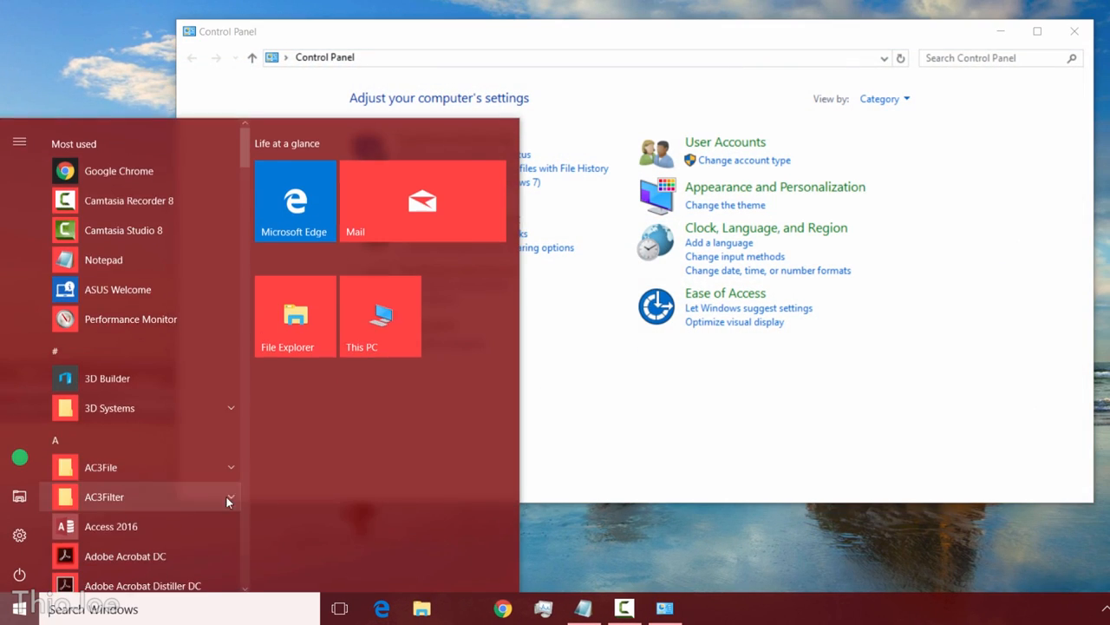
pyautogui.click(15, 532)
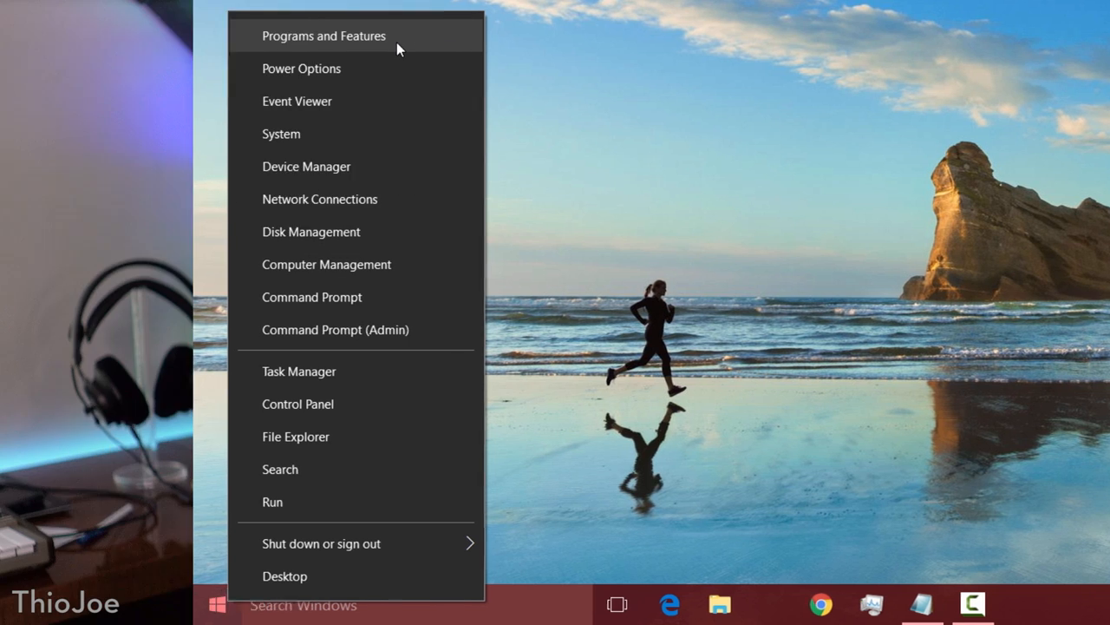
pyautogui.click(215, 600)
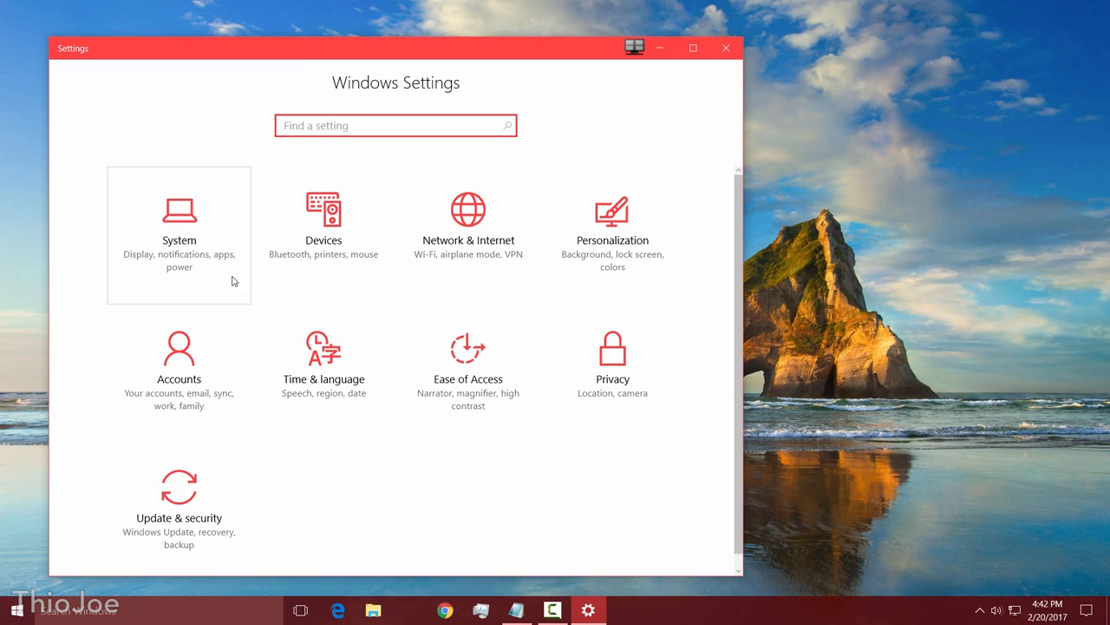
# - View Apps & features sorted by size, then C: drive's System & reserved storage breakdown
pyautogui.click(178, 221)
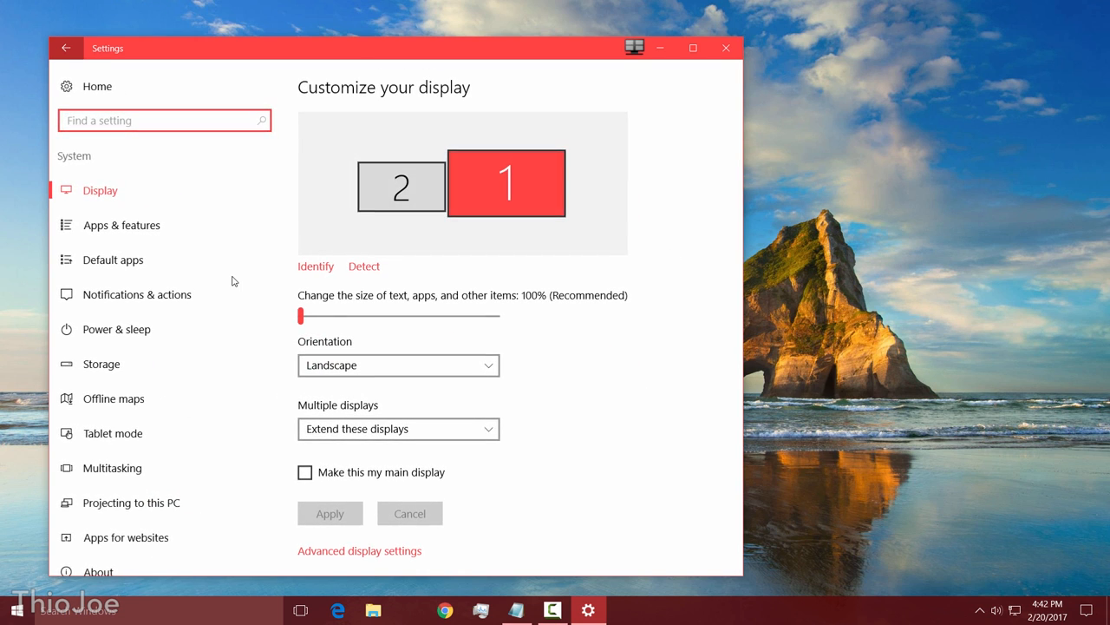
pyautogui.click(101, 364)
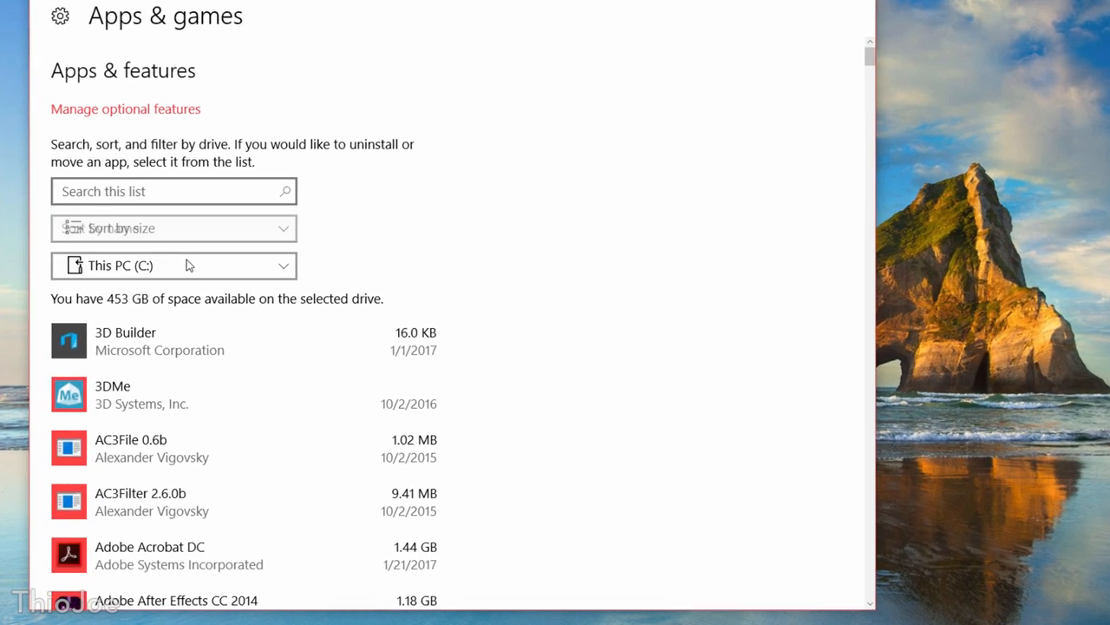
pyautogui.click(173, 228)
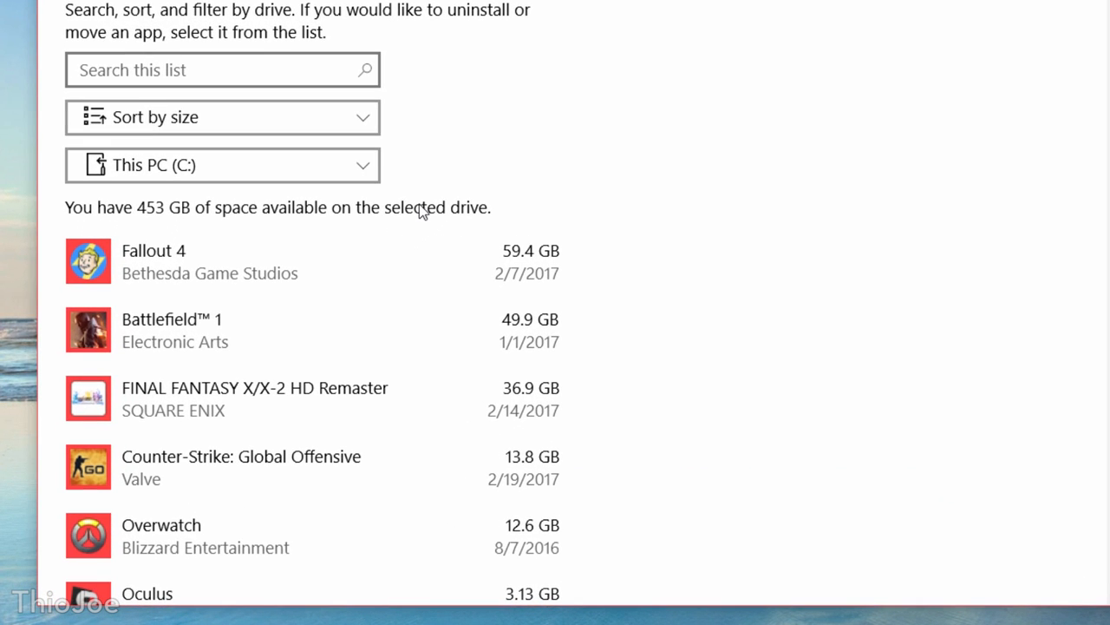
pyautogui.moveTo(392, 477)
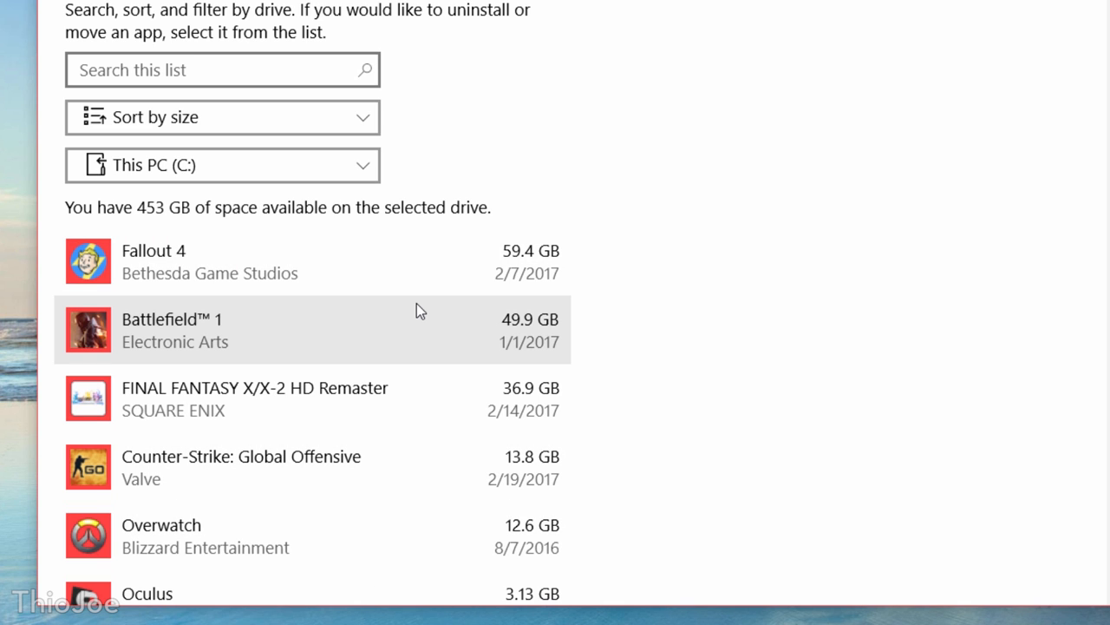
pyautogui.moveTo(420, 250)
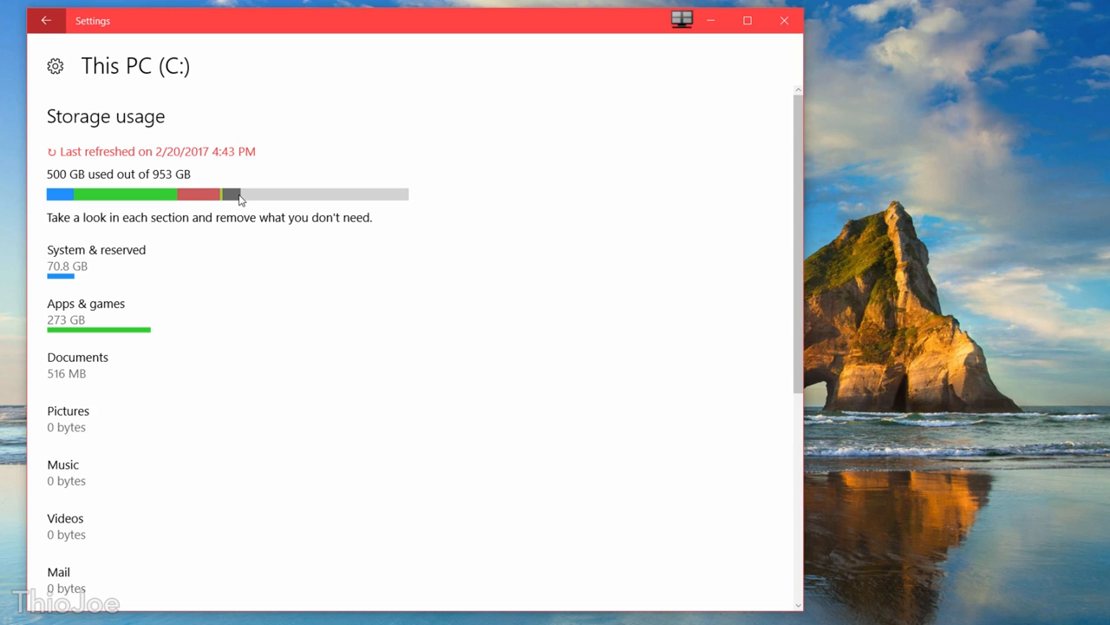
pyautogui.click(96, 249)
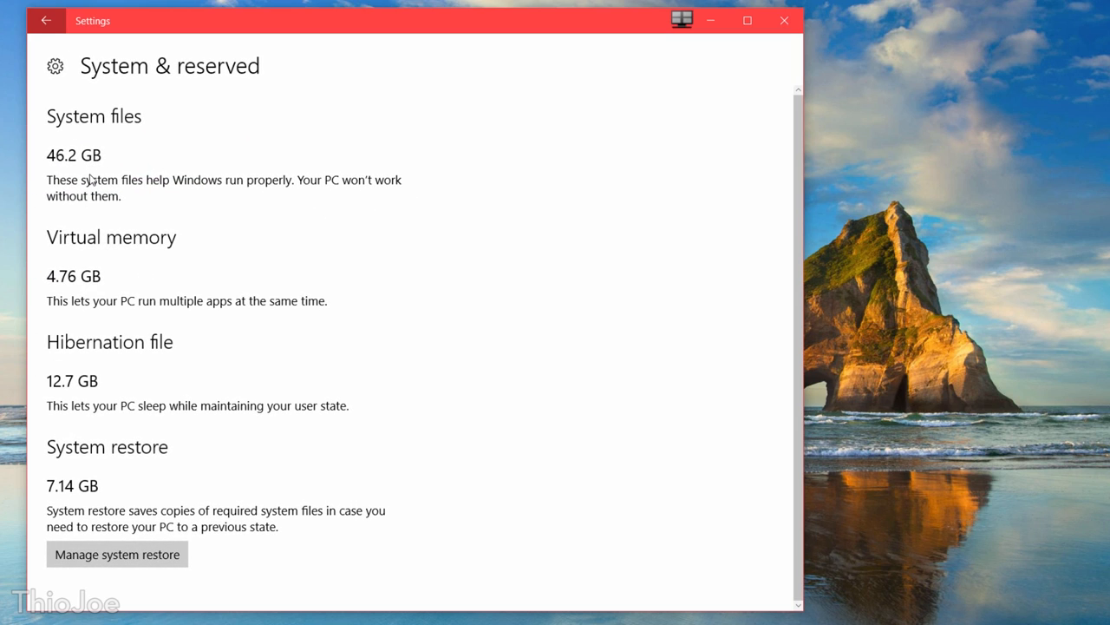
pyautogui.moveTo(122, 276)
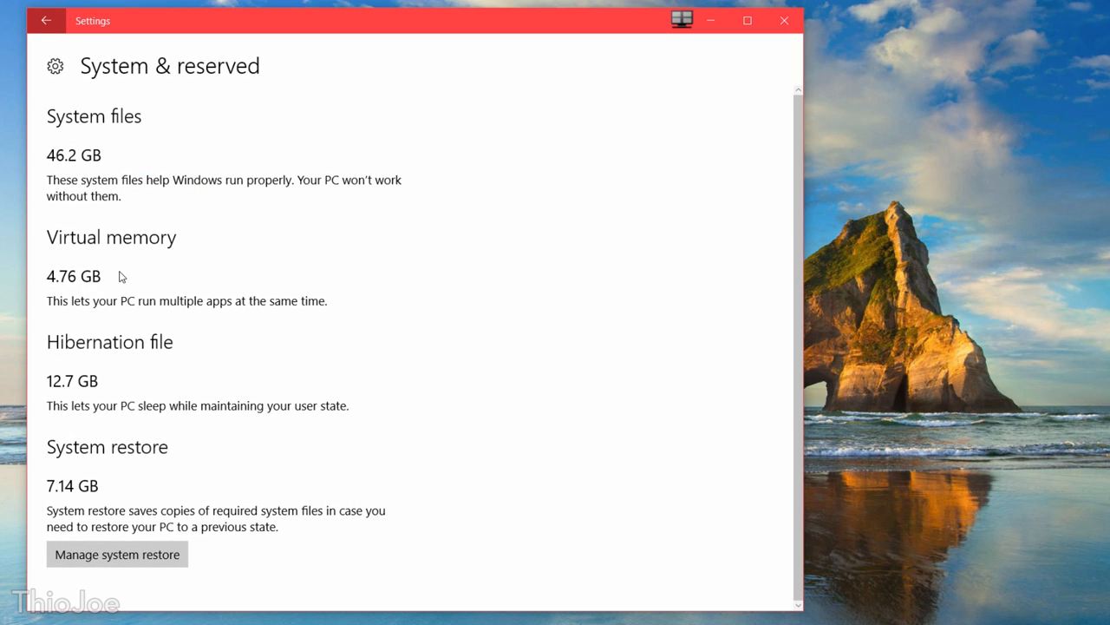
pyautogui.moveTo(147, 473)
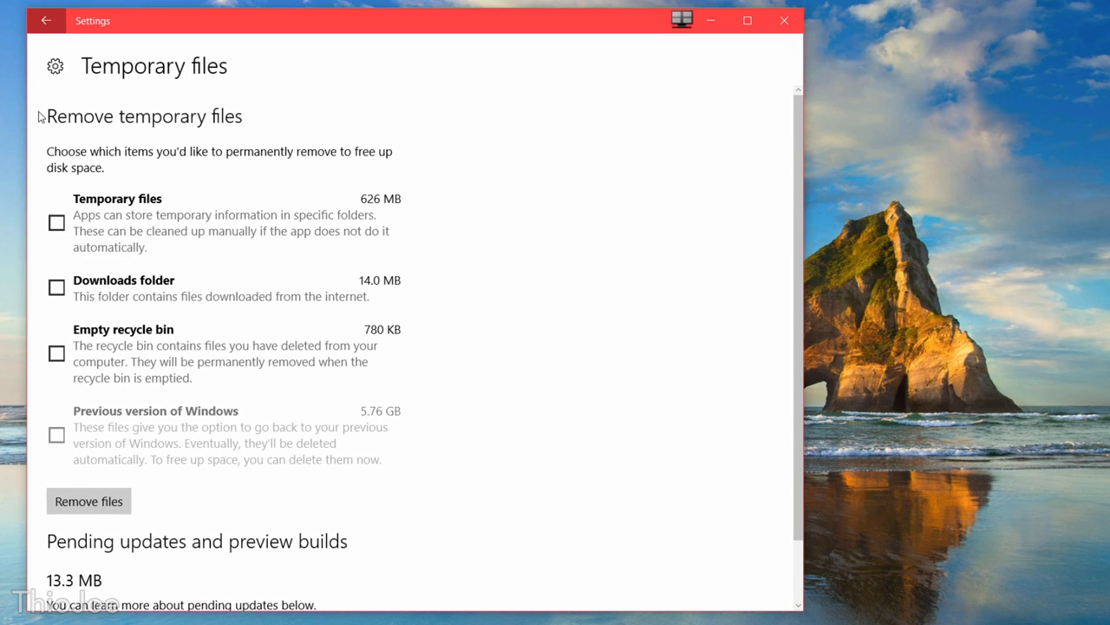
pyautogui.moveTo(63, 450)
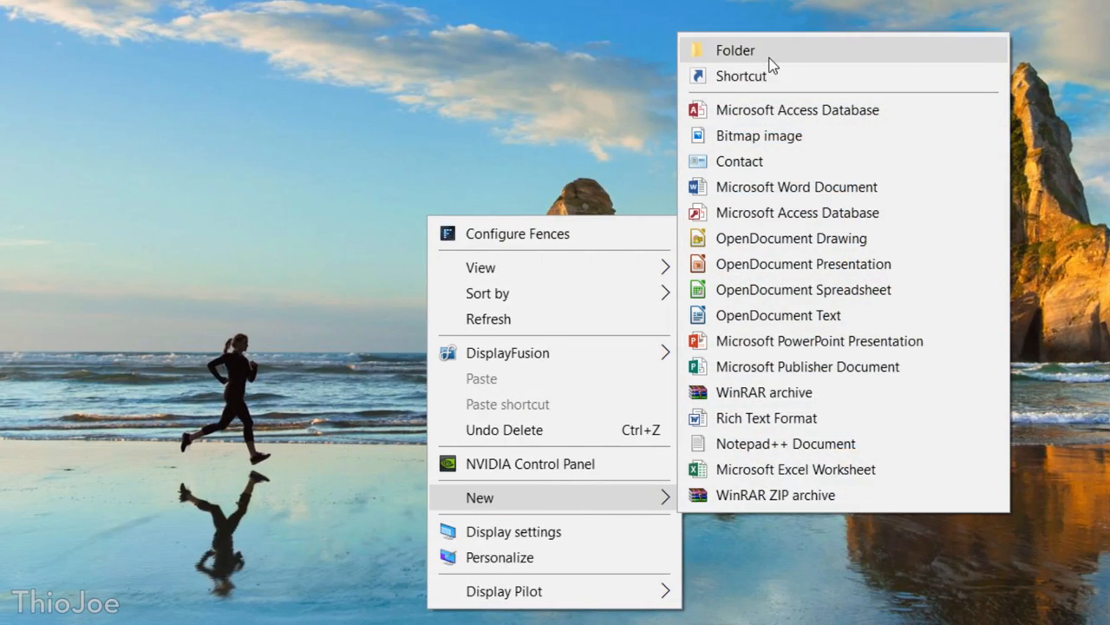
# - Create the GodMode folder on the desktop and open its 231 categorized settings
pyautogui.click(734, 50)
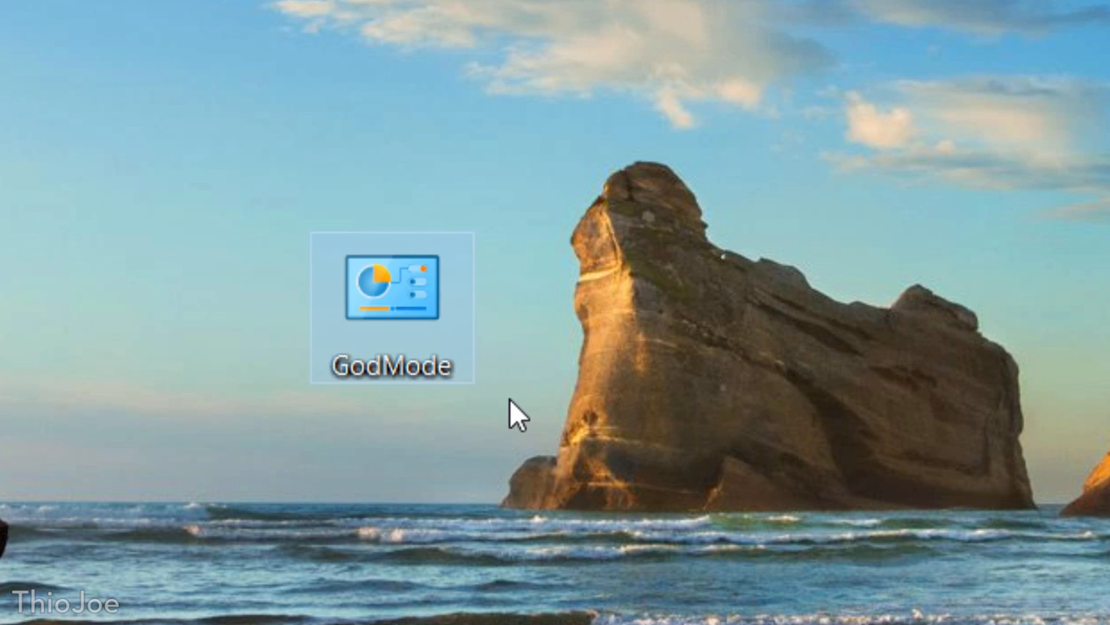
pyautogui.doubleClick(394, 299)
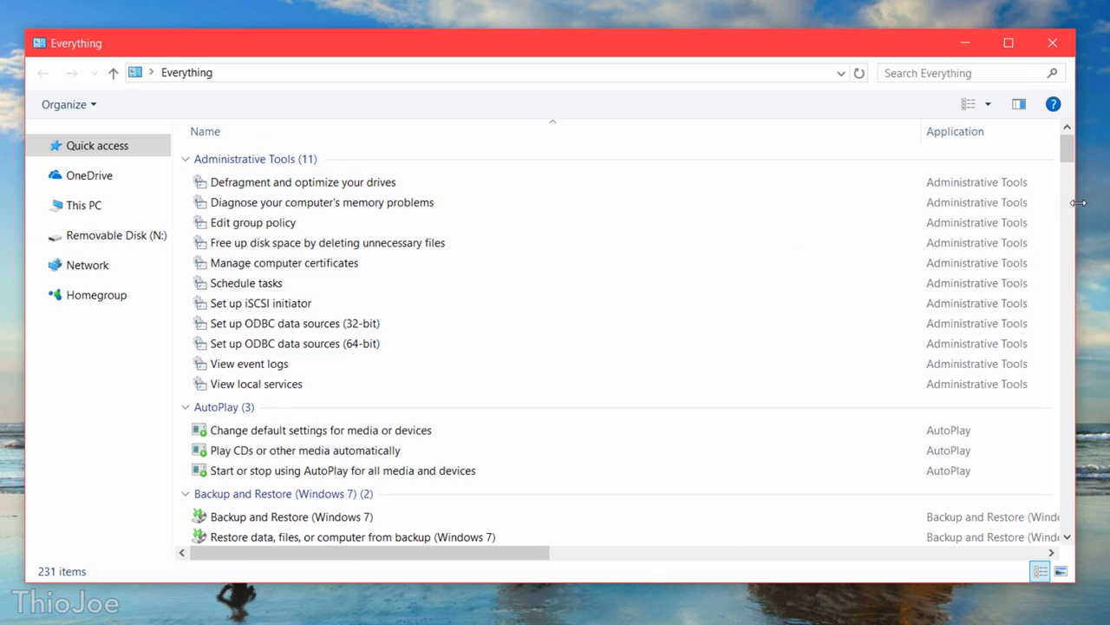
# - Scroll through the GodMode settings list, from Administrative Tools to Devices and Printers
pyautogui.scroll(-3)
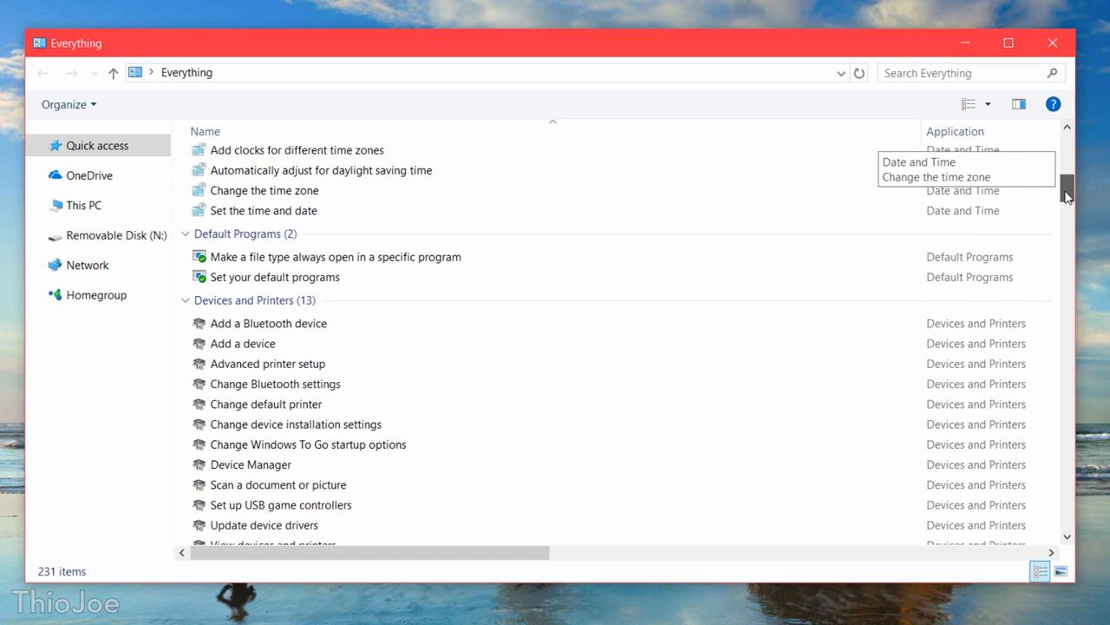
pyautogui.scroll(-3)
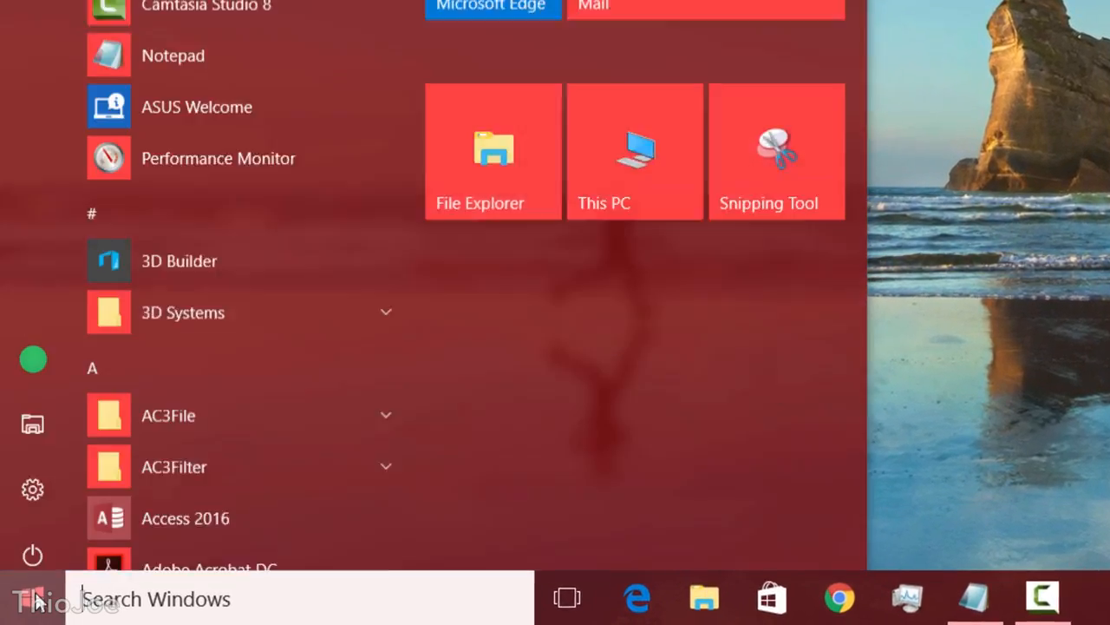
# - Launch Snipping Tool, capture a snip of the sea-stack desktop, and choose Free-form Snip
pyautogui.write('snipping tool')
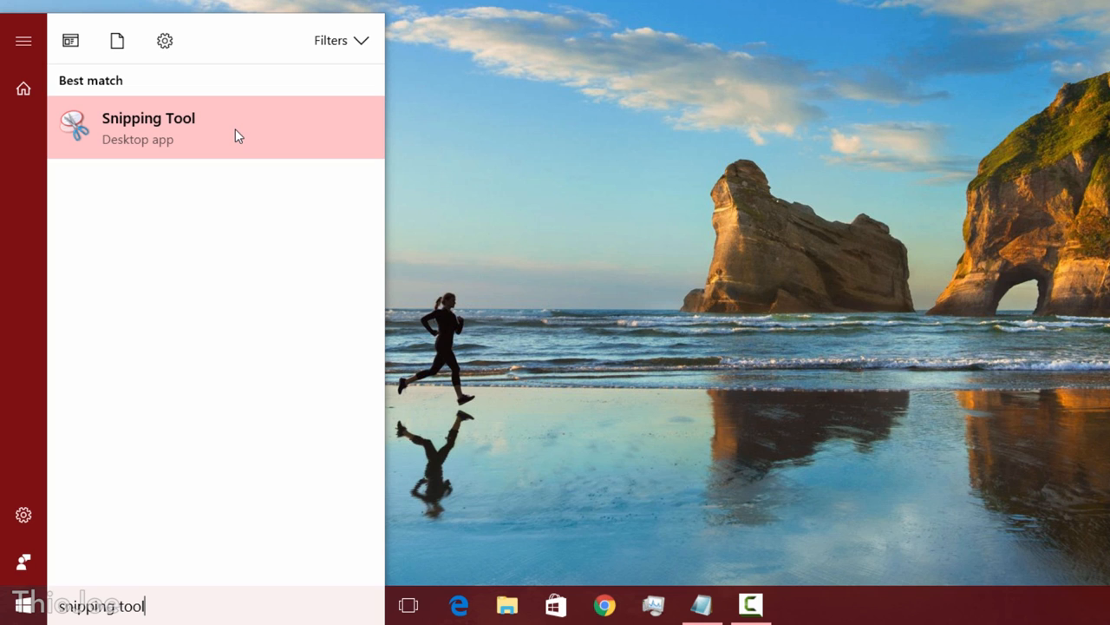
pyautogui.click(148, 127)
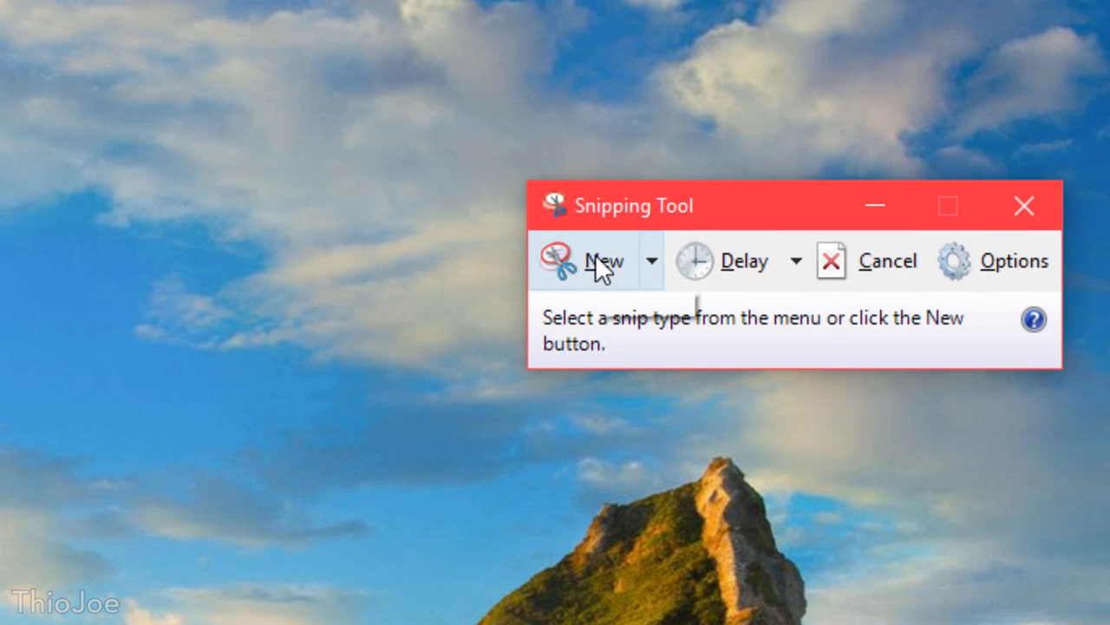
pyautogui.click(598, 261)
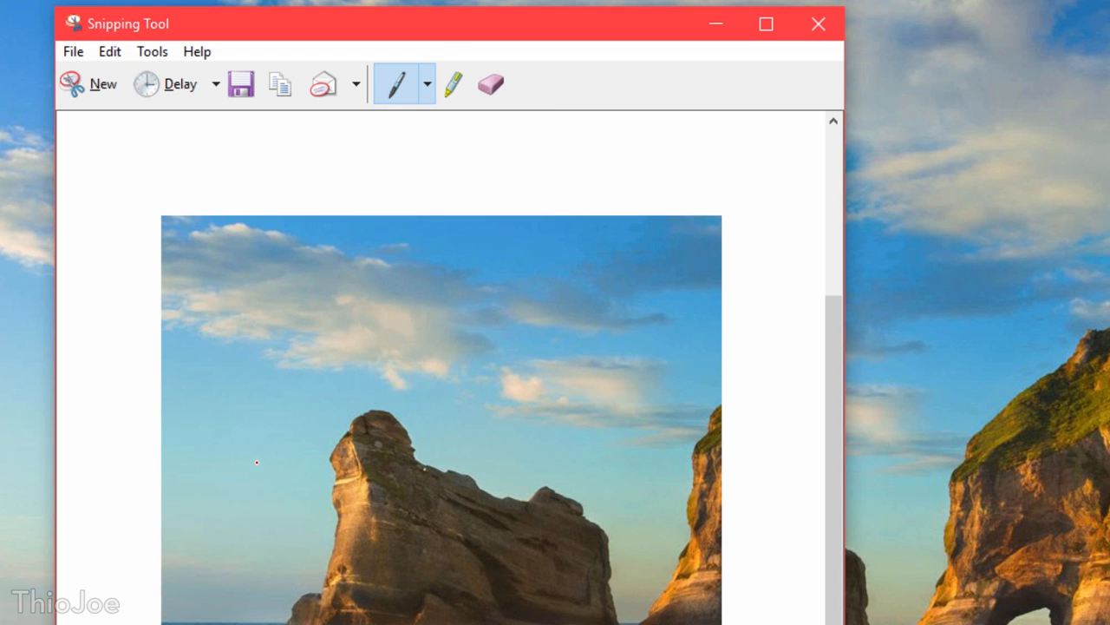
pyautogui.moveTo(252, 408); pyautogui.dragTo(469, 482)
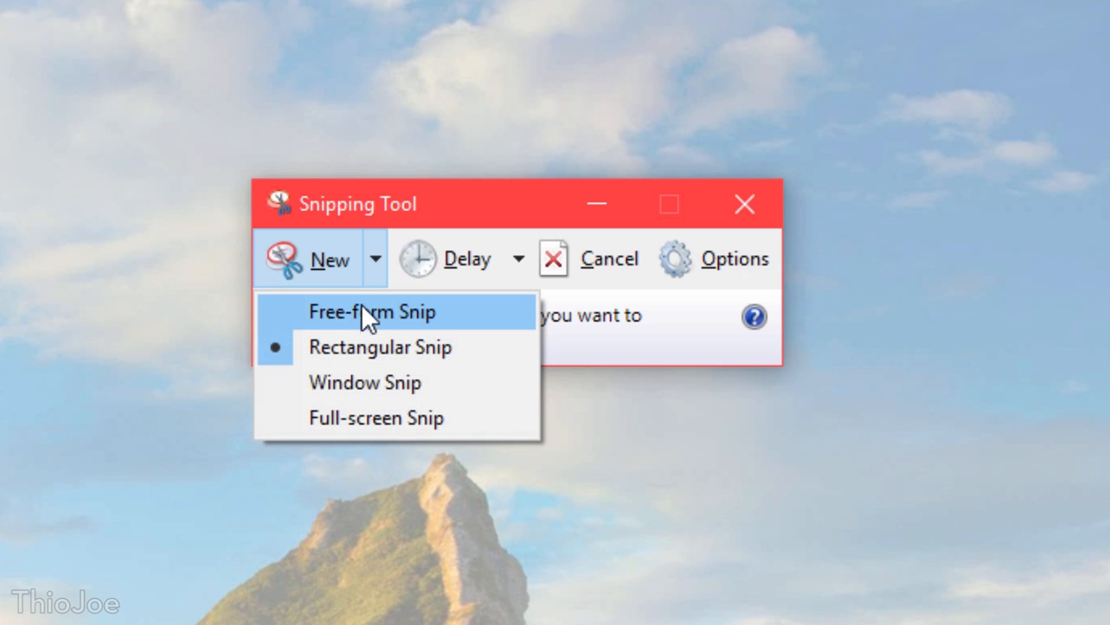
pyautogui.moveTo(362, 330)
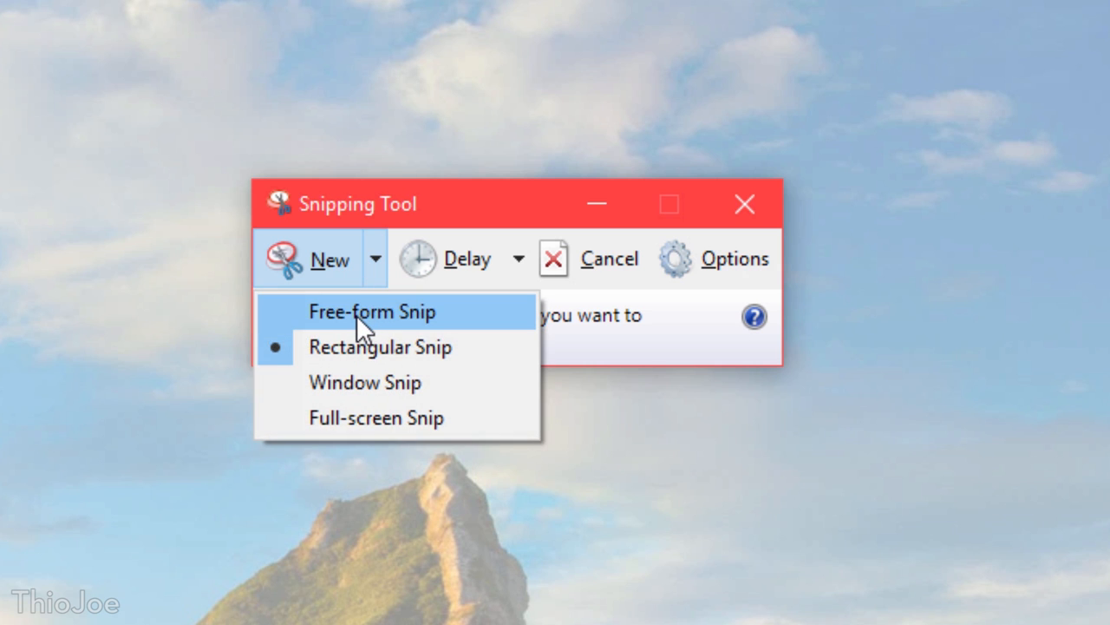
pyautogui.click(380, 311)
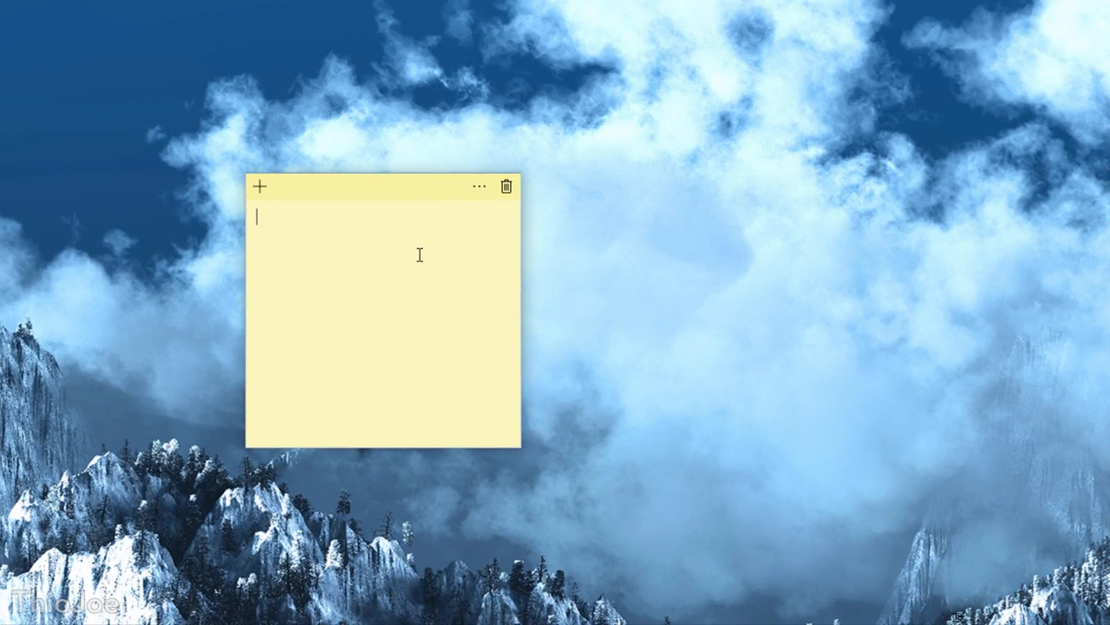
# - Write a 'yes hello good day' note, shrink it, try colours and view Sticky Notes settings
pyautogui.write('yes he')
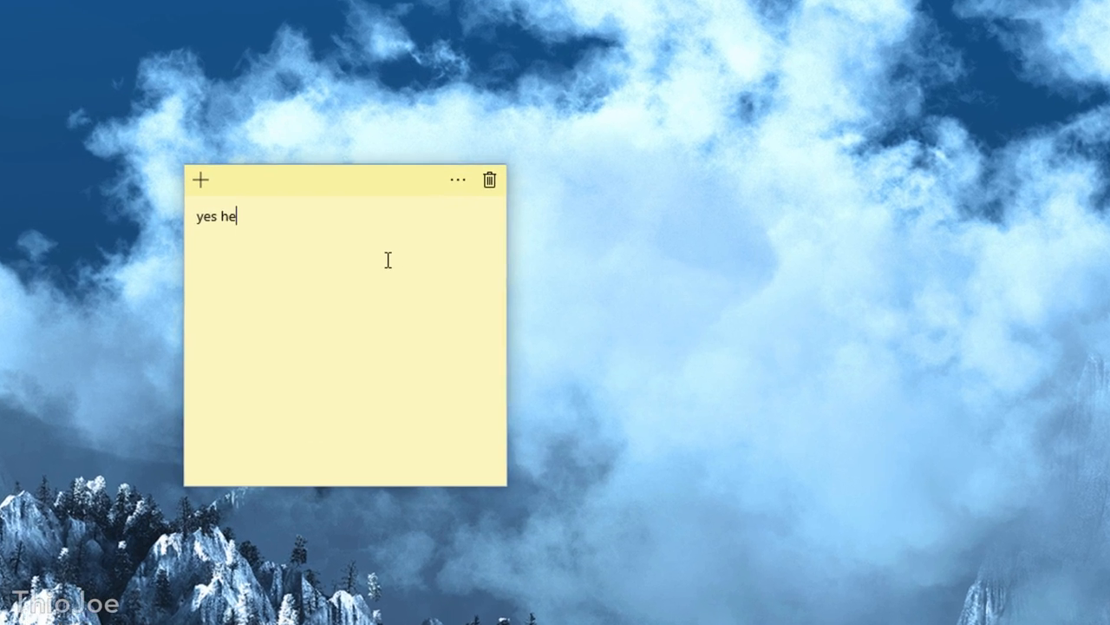
pyautogui.write('llo good day')
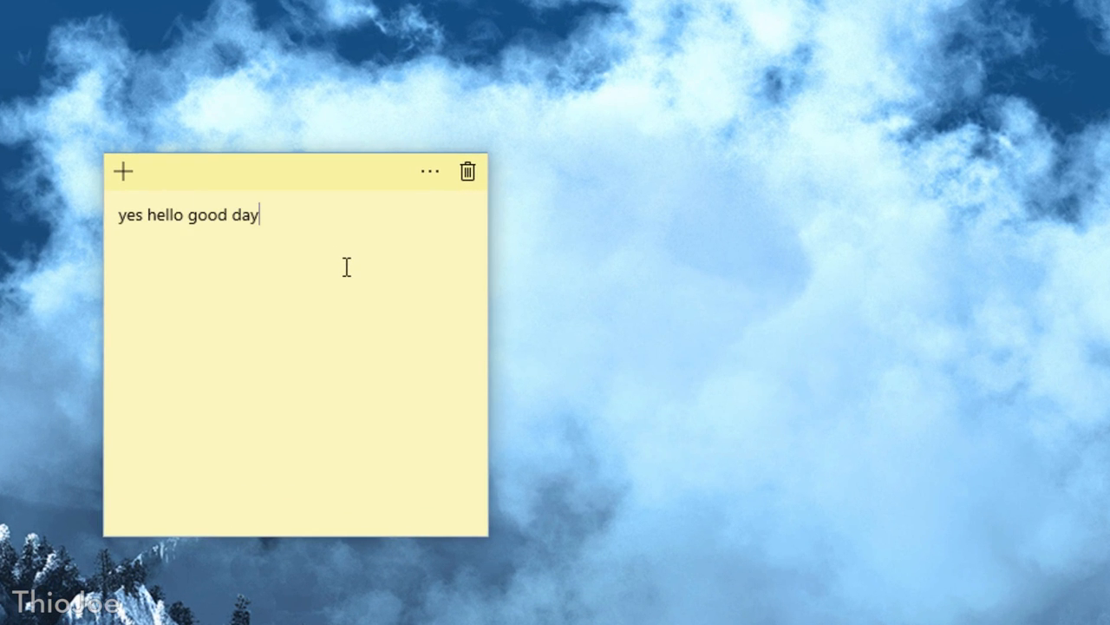
pyautogui.moveTo(488, 538); pyautogui.dragTo(423, 421)
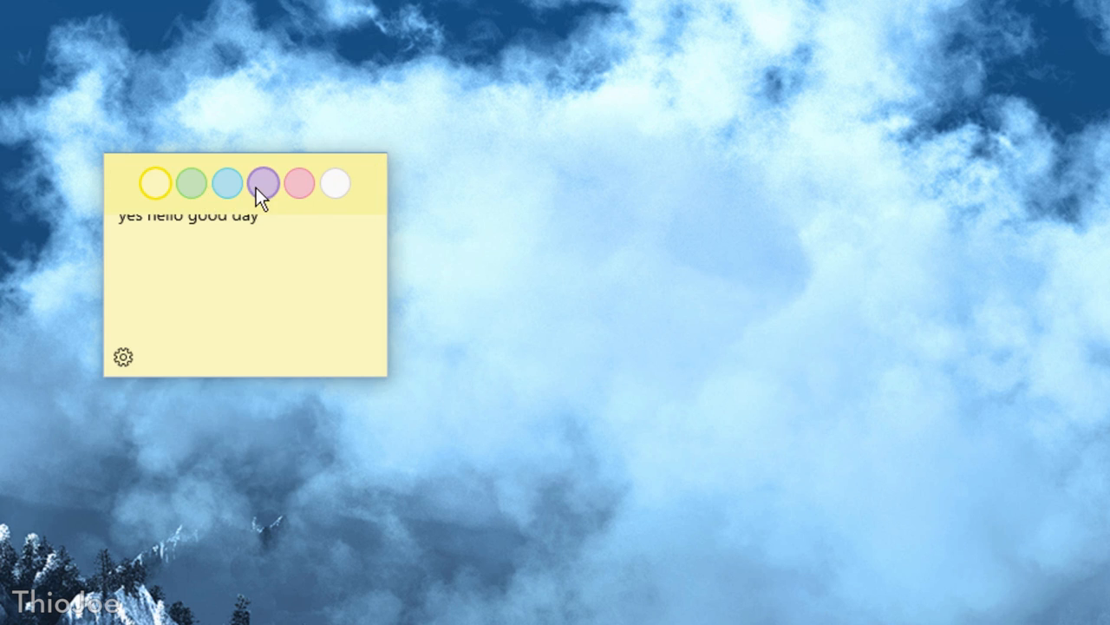
pyautogui.click(334, 184)
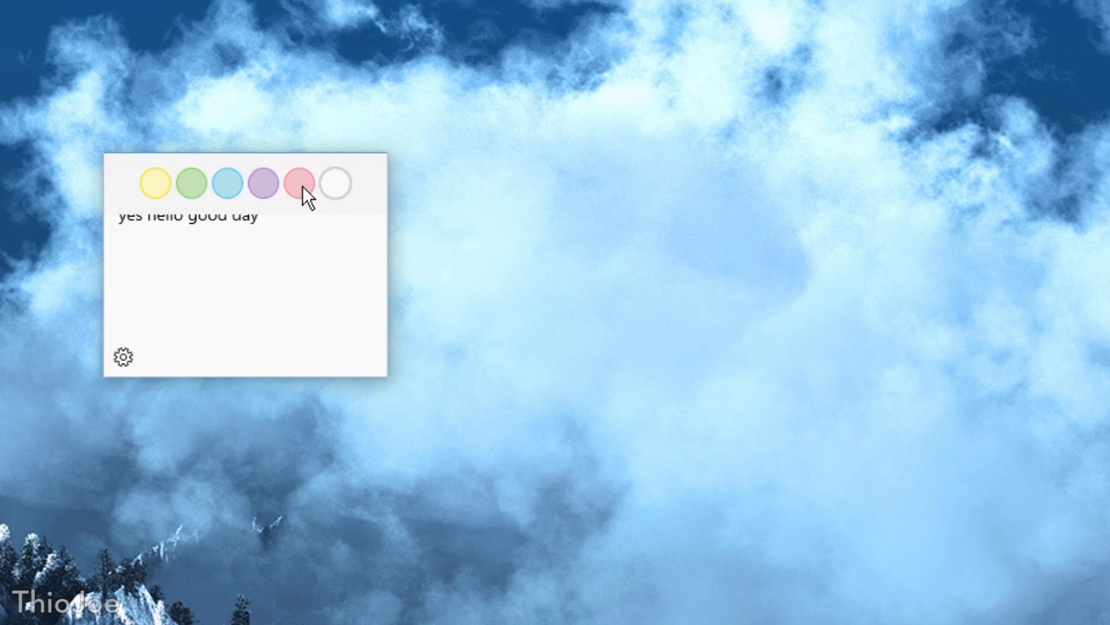
pyautogui.click(155, 183)
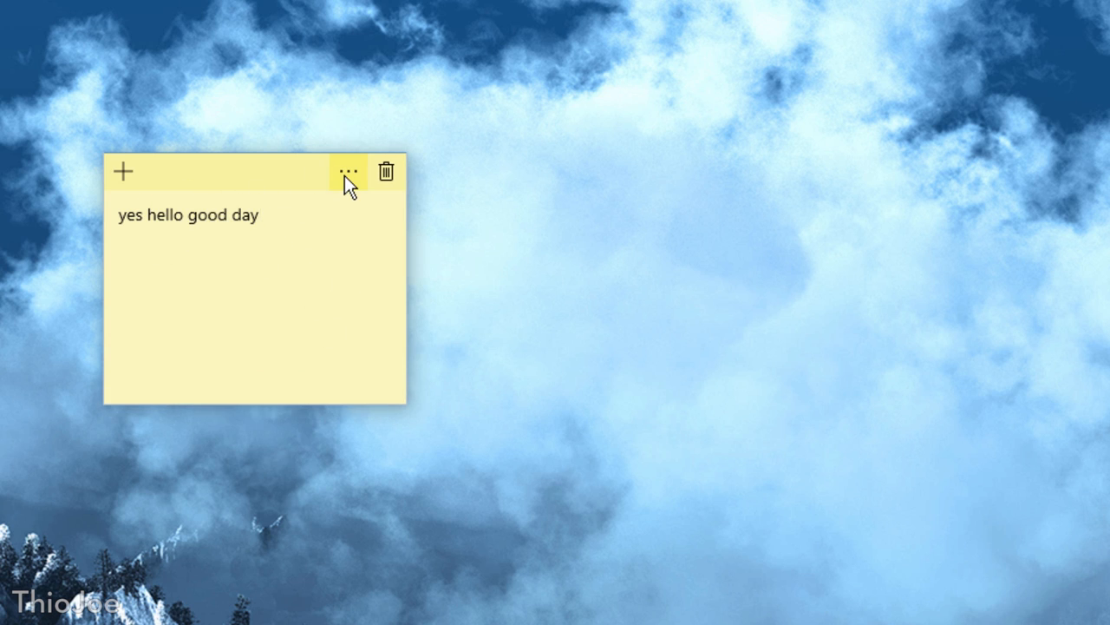
pyautogui.click(349, 171)
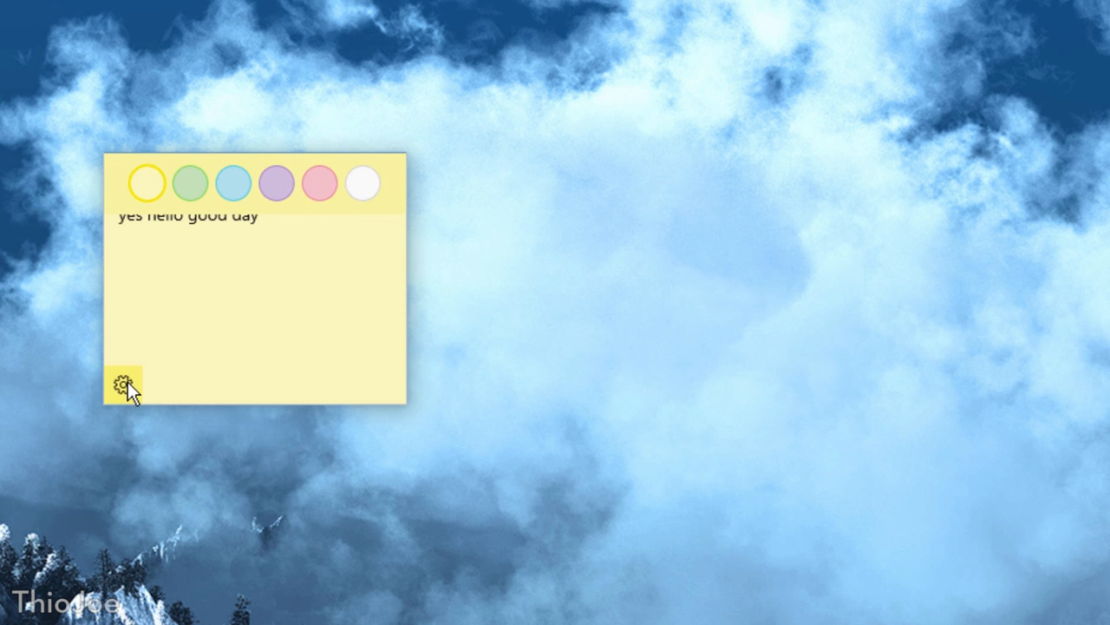
pyautogui.click(121, 384)
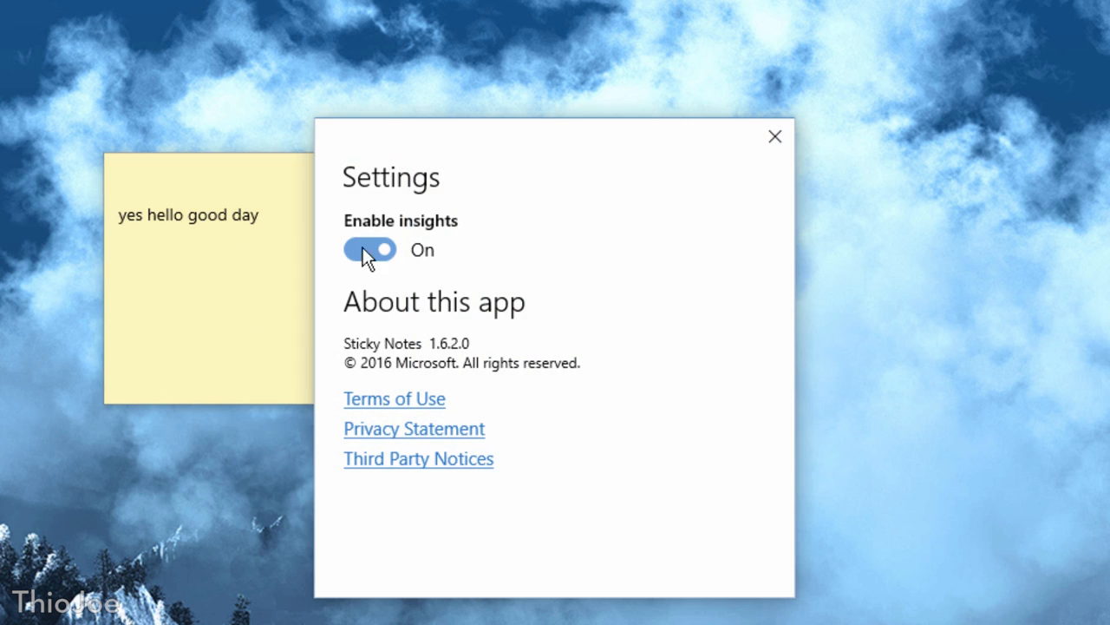
pyautogui.moveTo(401, 284)
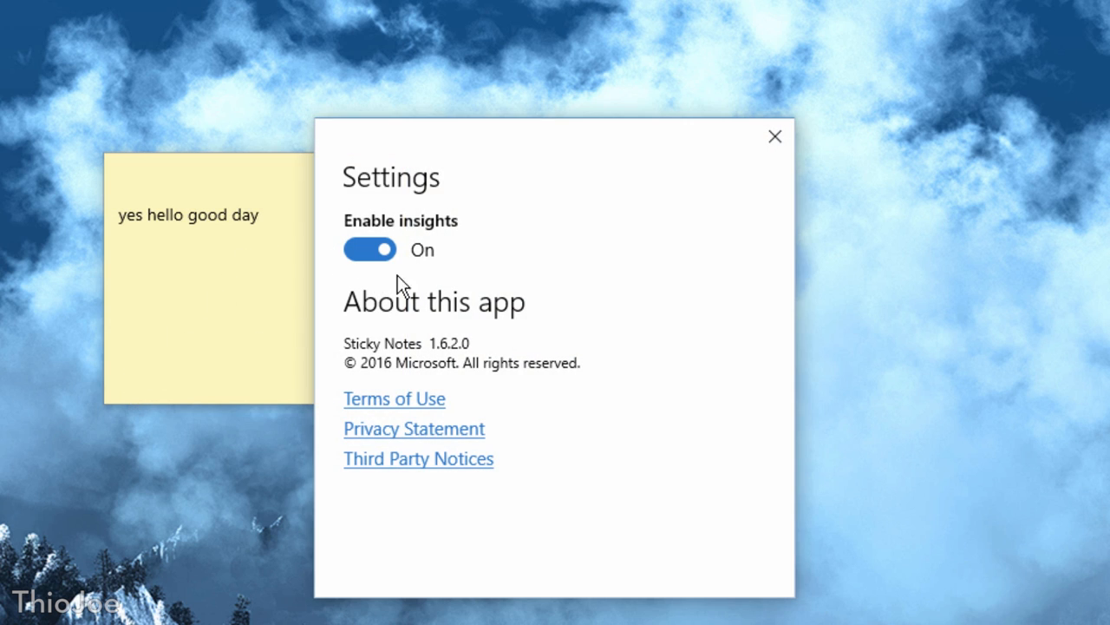
pyautogui.moveTo(759, 153)
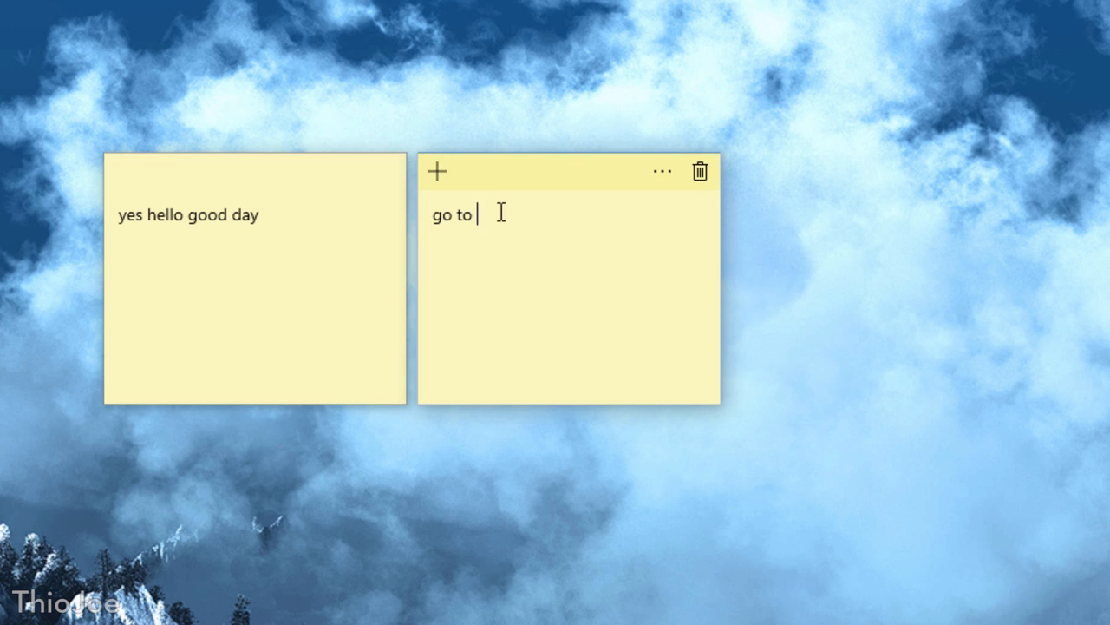
# - Add 'go to the bank tomorrow' and $MSFT notes, viewing their reminder and stock insights
pyautogui.write('the bank tomorrow')
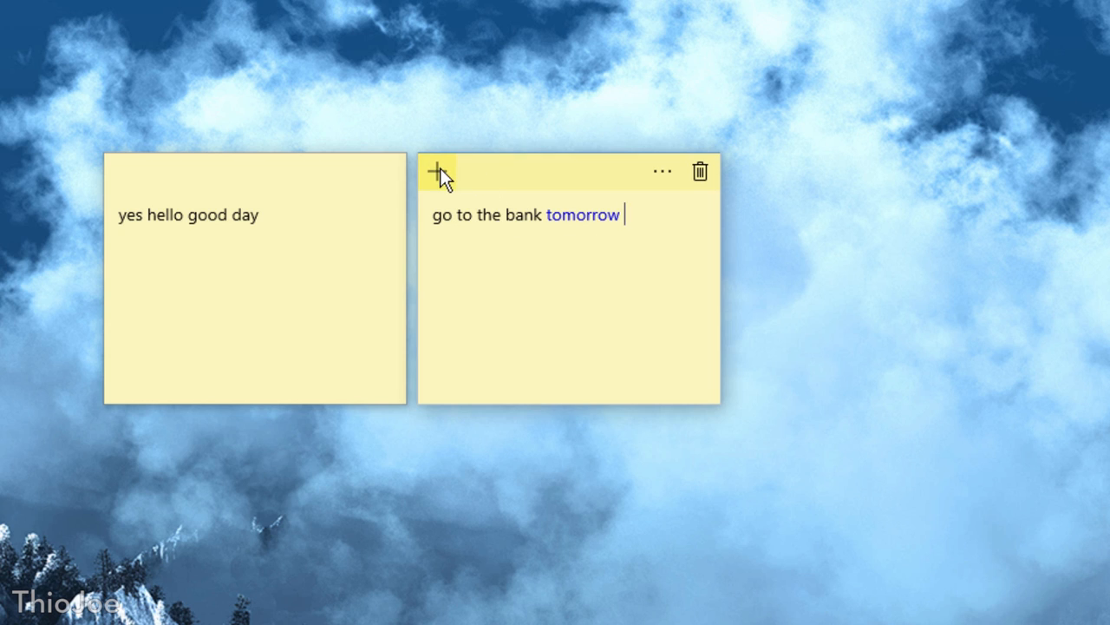
pyautogui.click(582, 214)
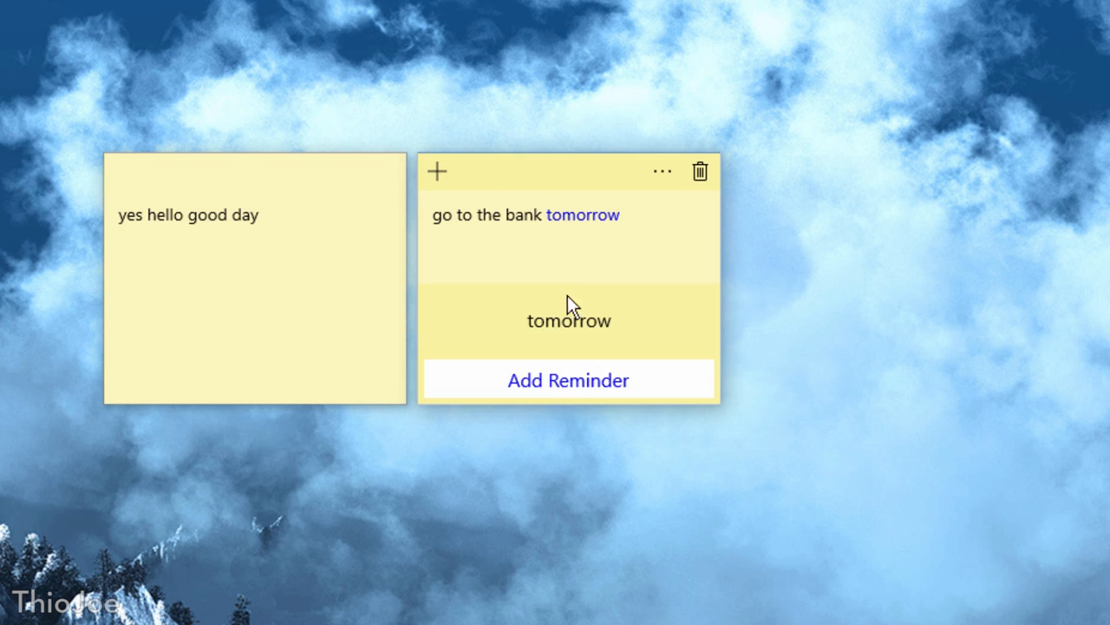
pyautogui.moveTo(618, 412)
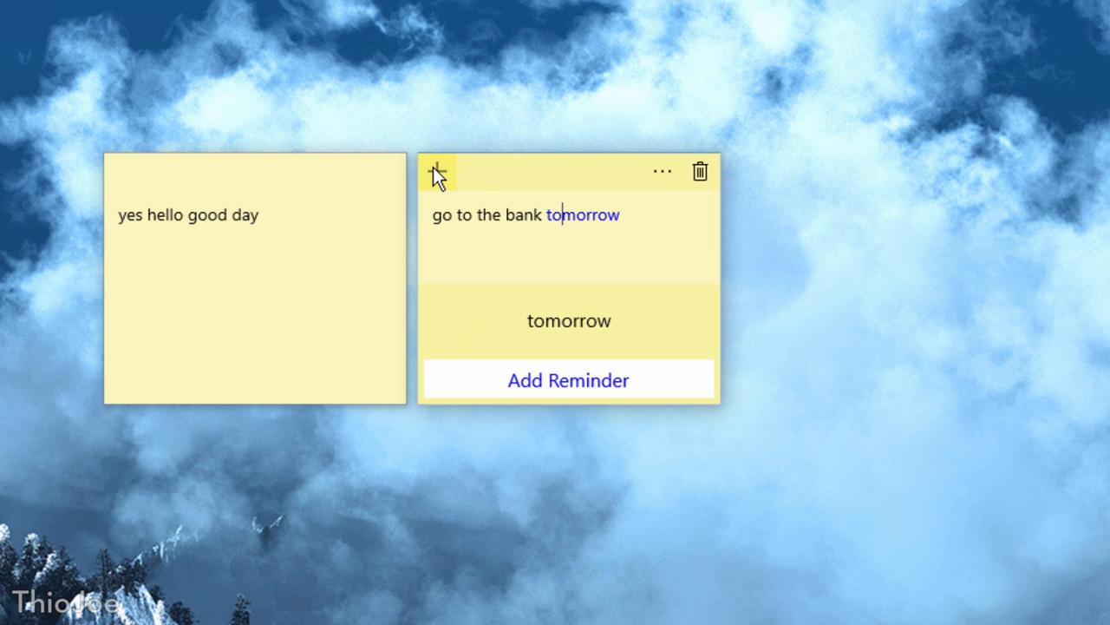
pyautogui.click(437, 171)
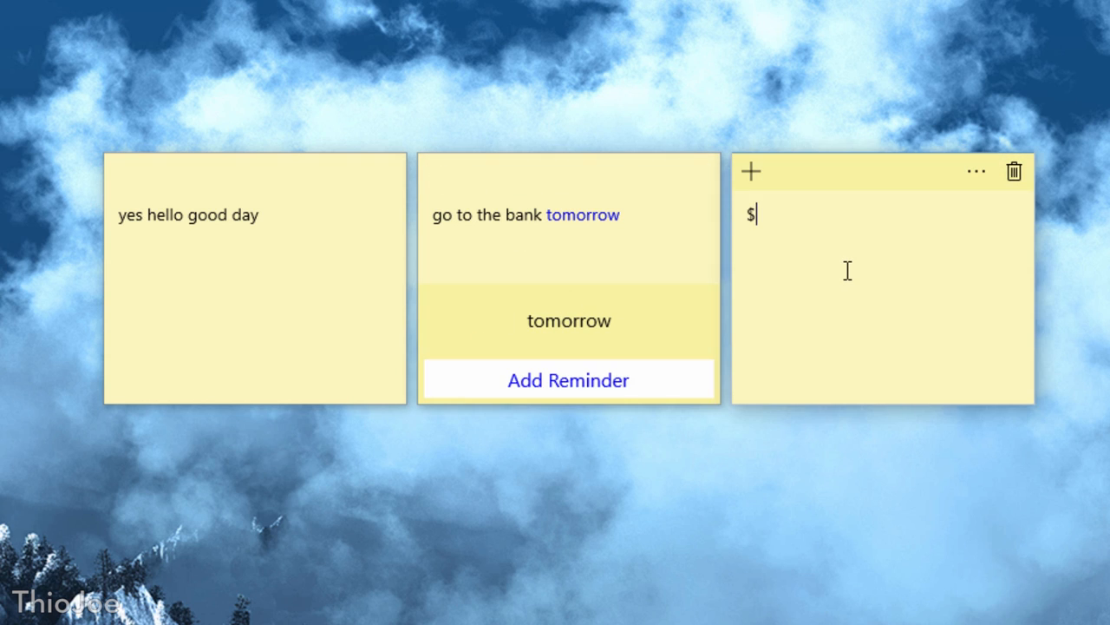
pyautogui.write('MSFT')
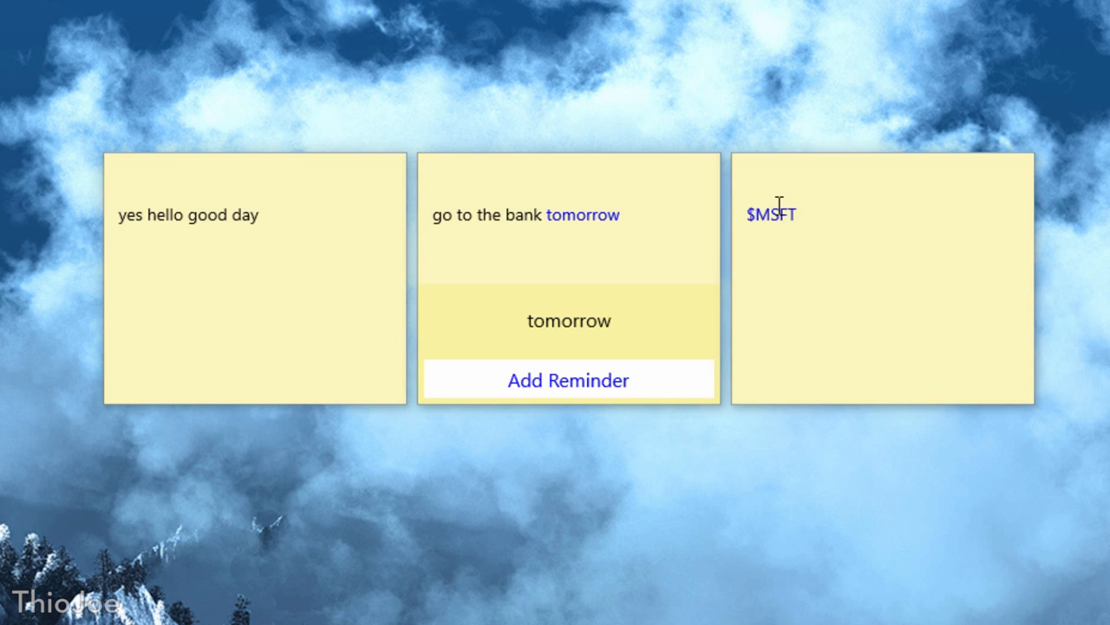
pyautogui.click(769, 214)
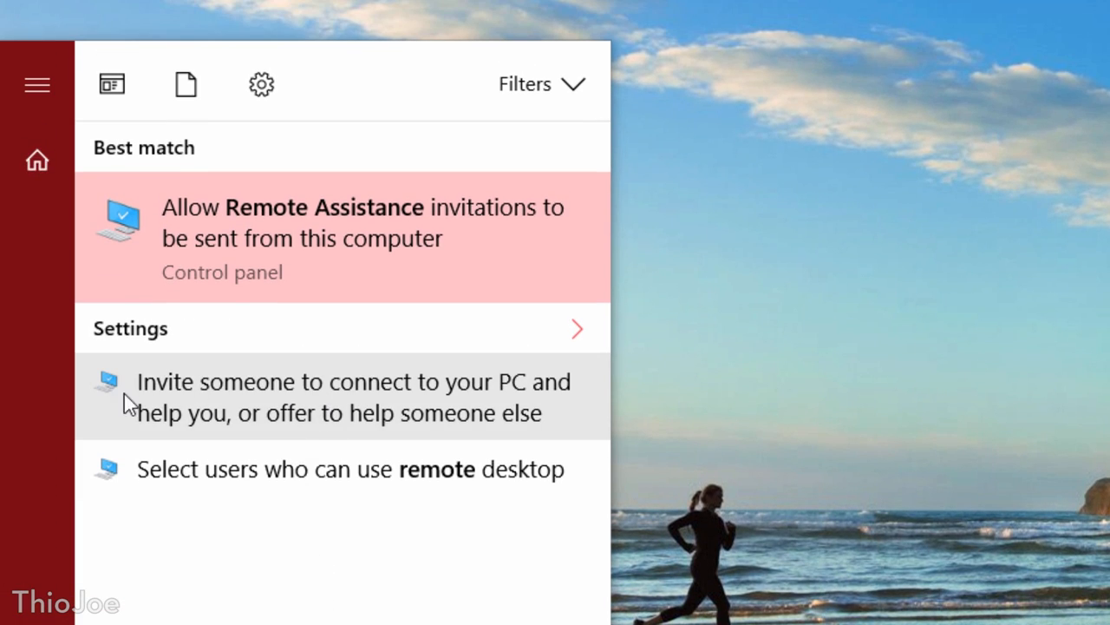
pyautogui.moveTo(305, 407)
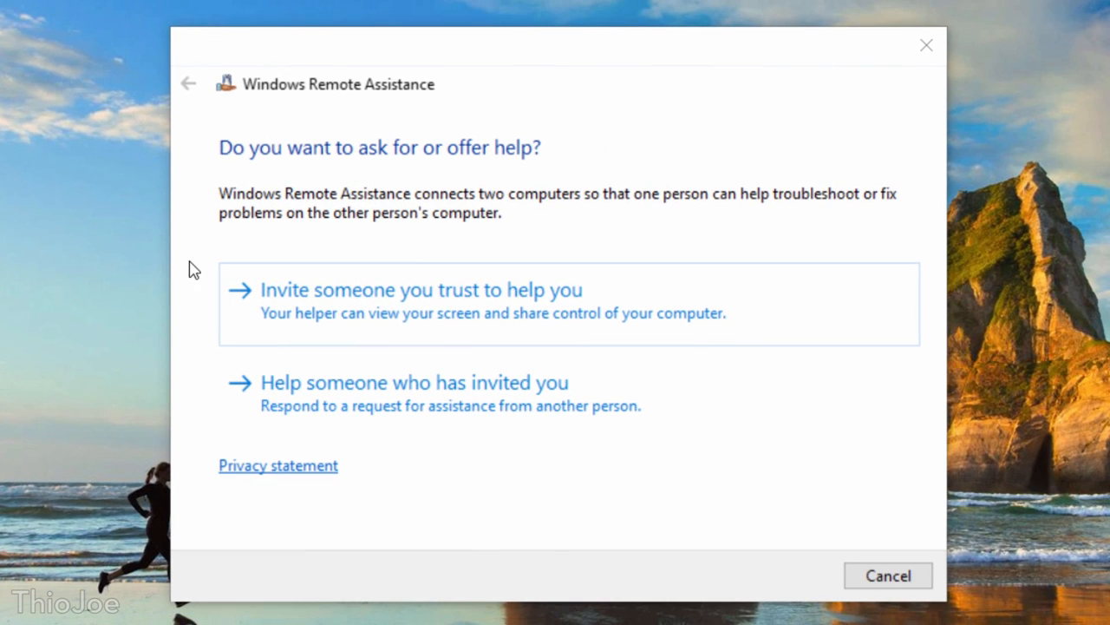
pyautogui.moveTo(239, 423)
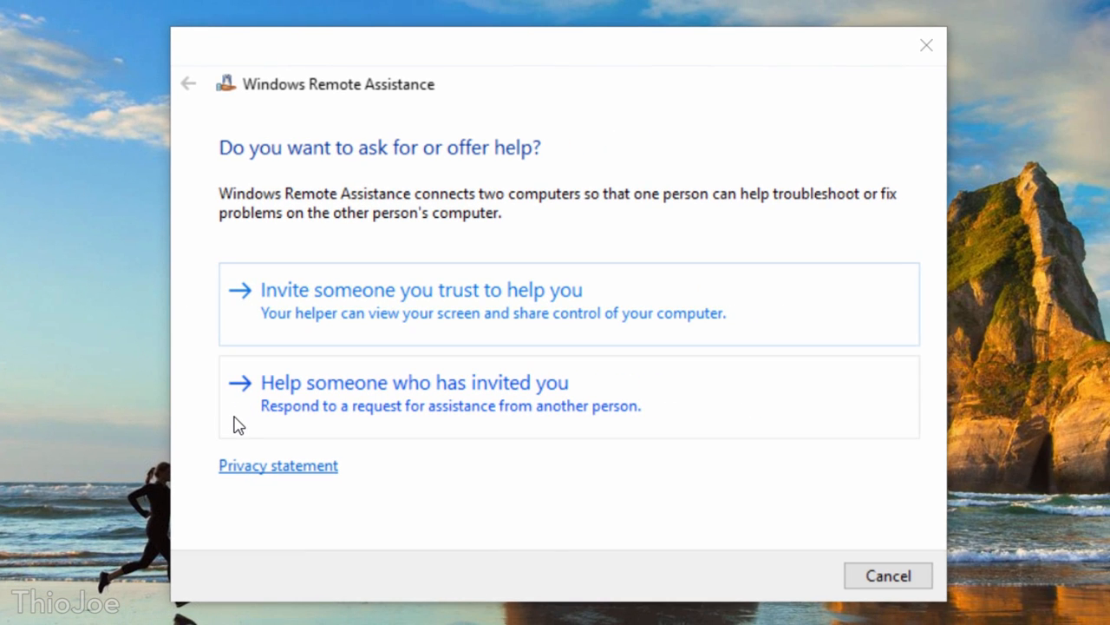
pyautogui.moveTo(252, 336)
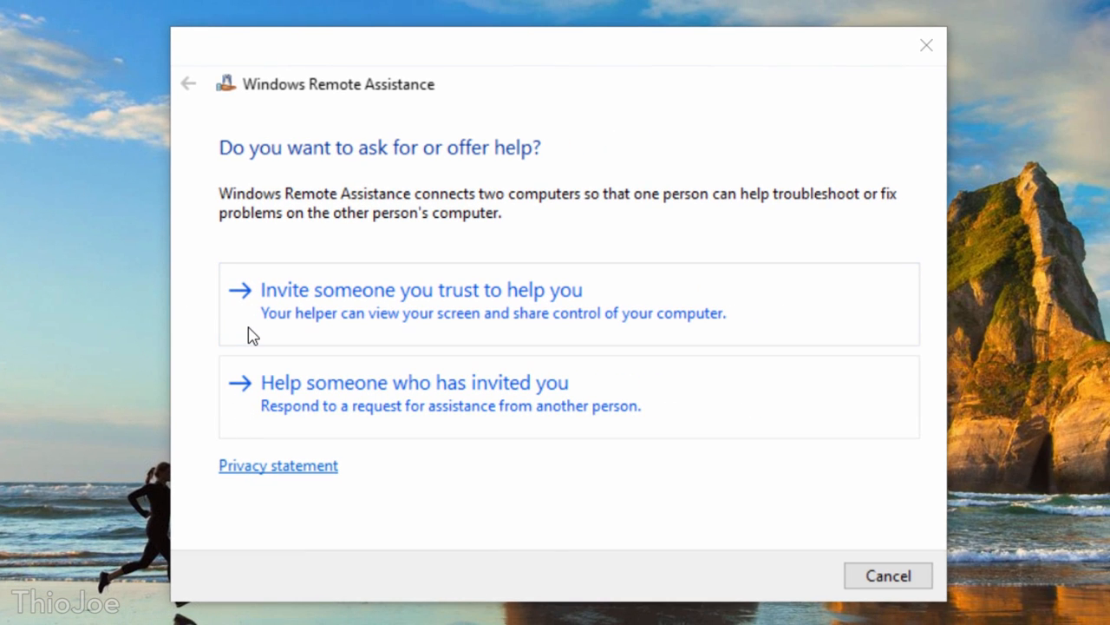
# - Begin an Easy Connect invitation for a trusted helper in Remote Assistance, then cancel it
pyautogui.click(421, 289)
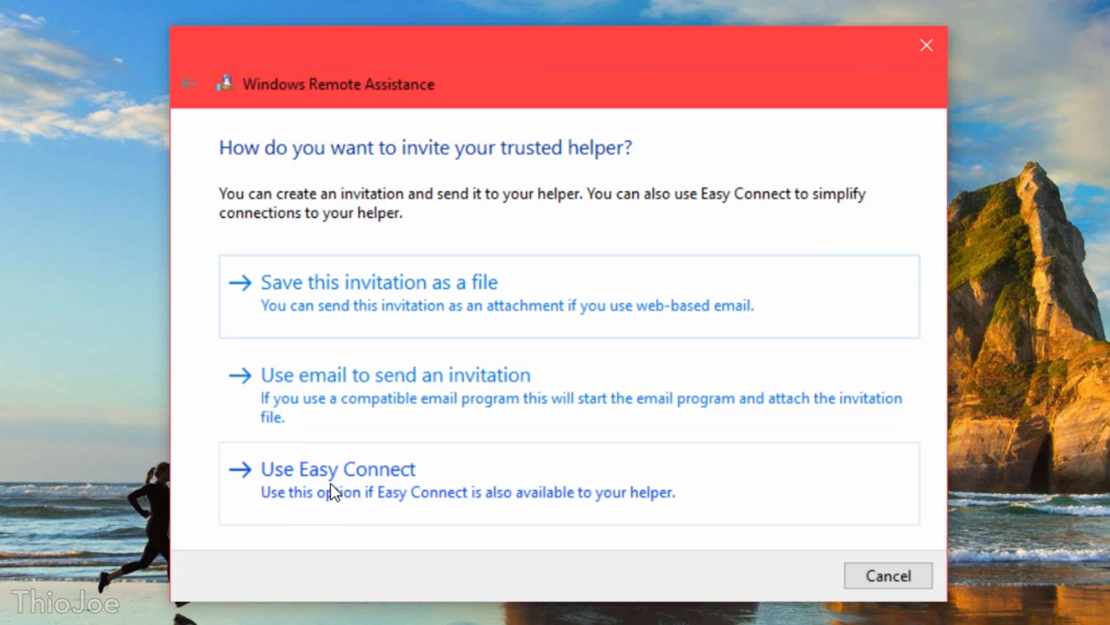
pyautogui.moveTo(229, 162)
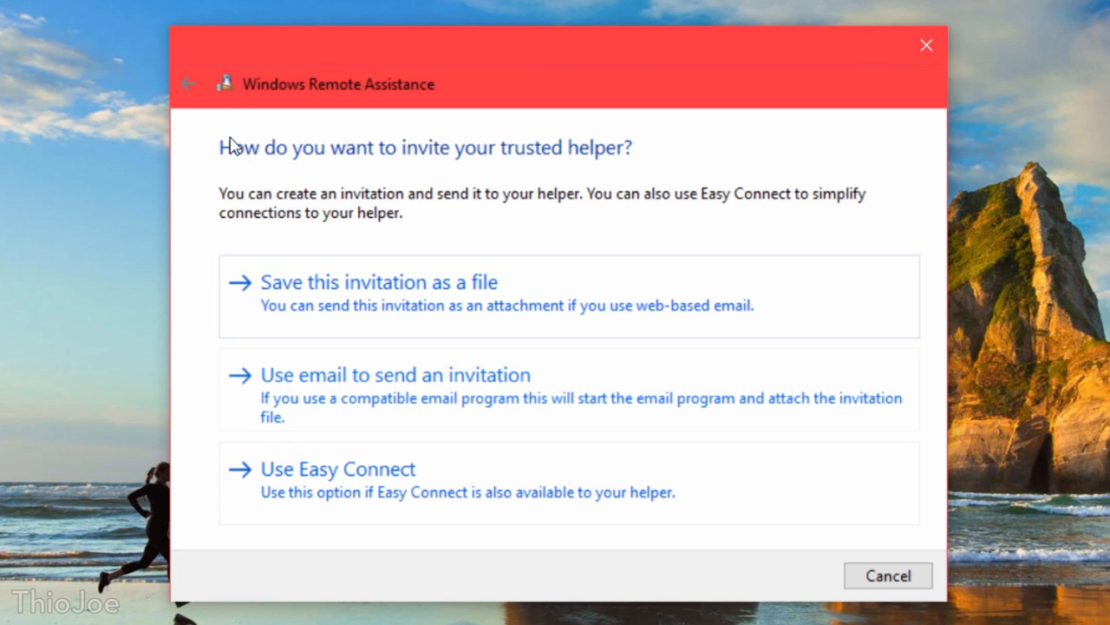
pyautogui.click(187, 84)
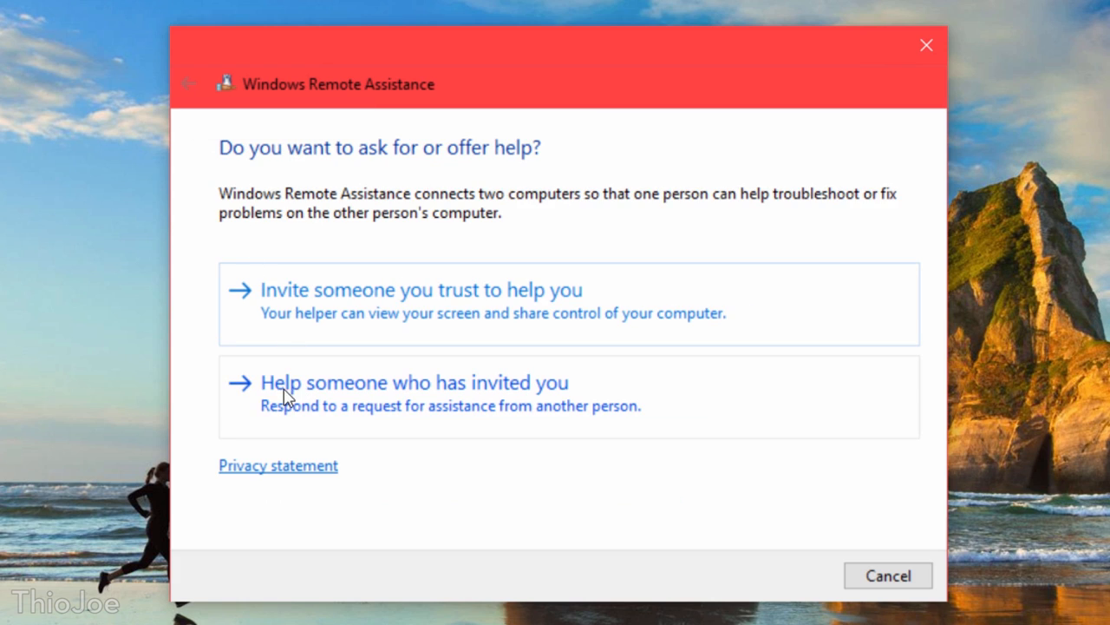
pyautogui.click(420, 290)
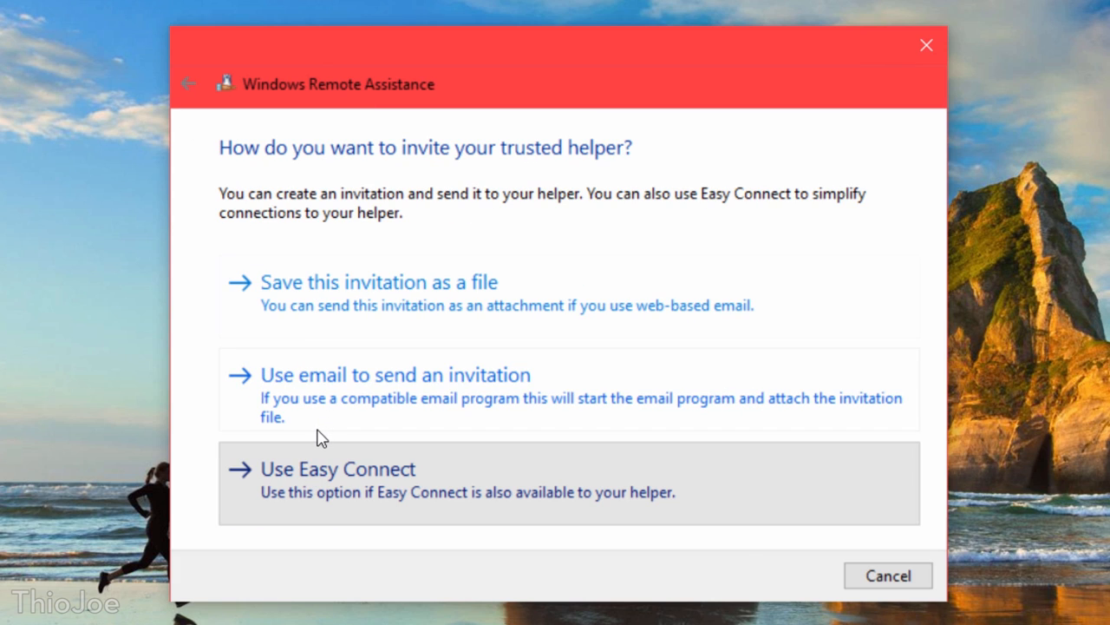
pyautogui.click(325, 469)
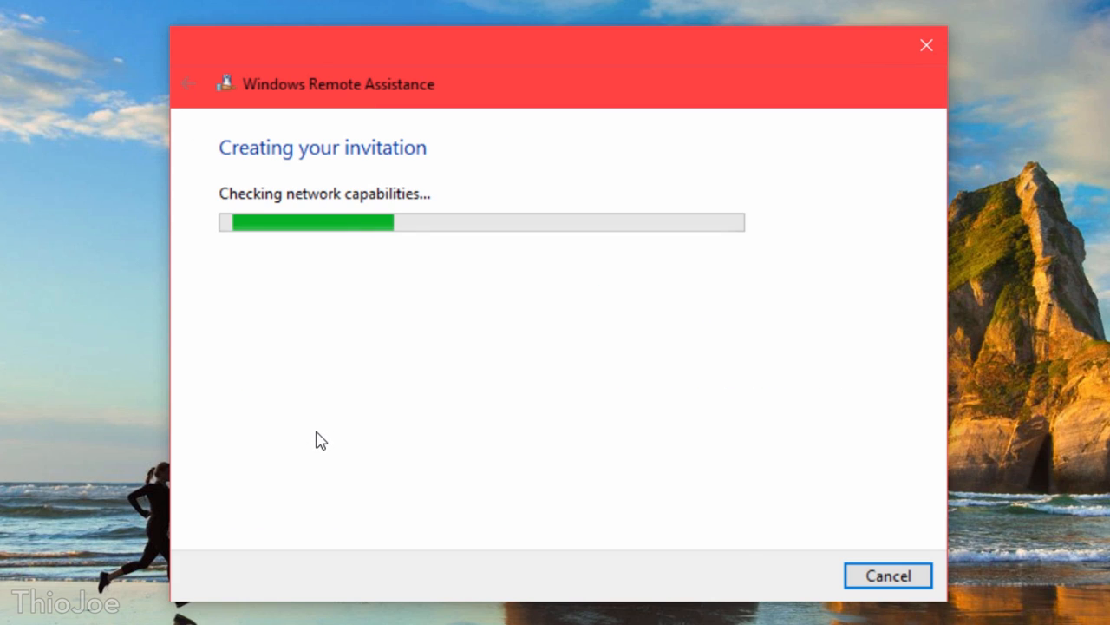
pyautogui.moveTo(369, 344)
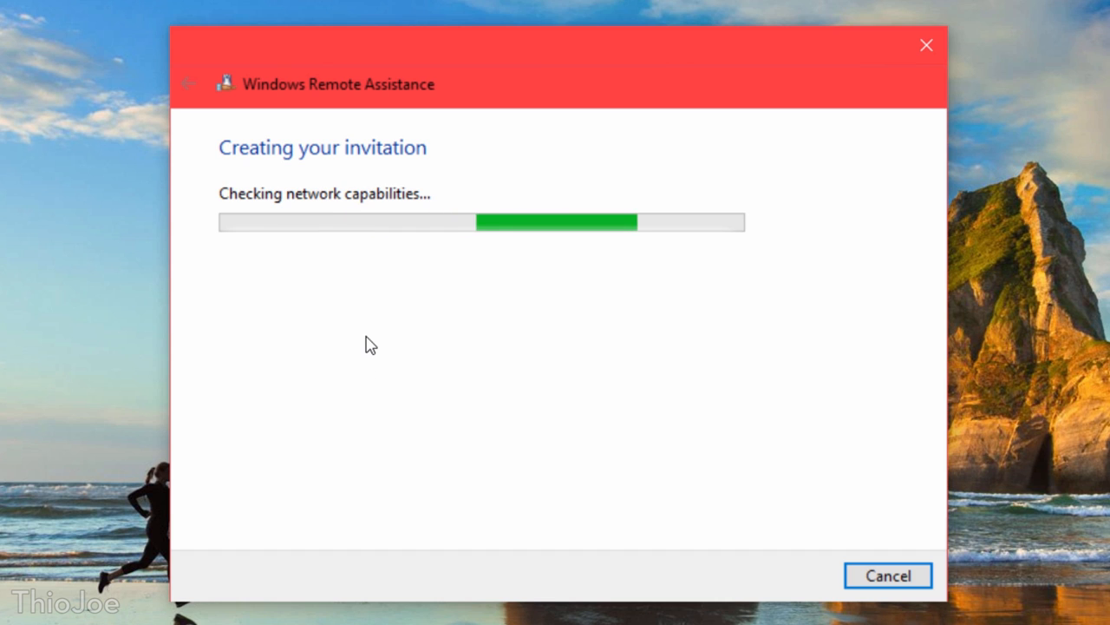
pyautogui.click(44, 583)
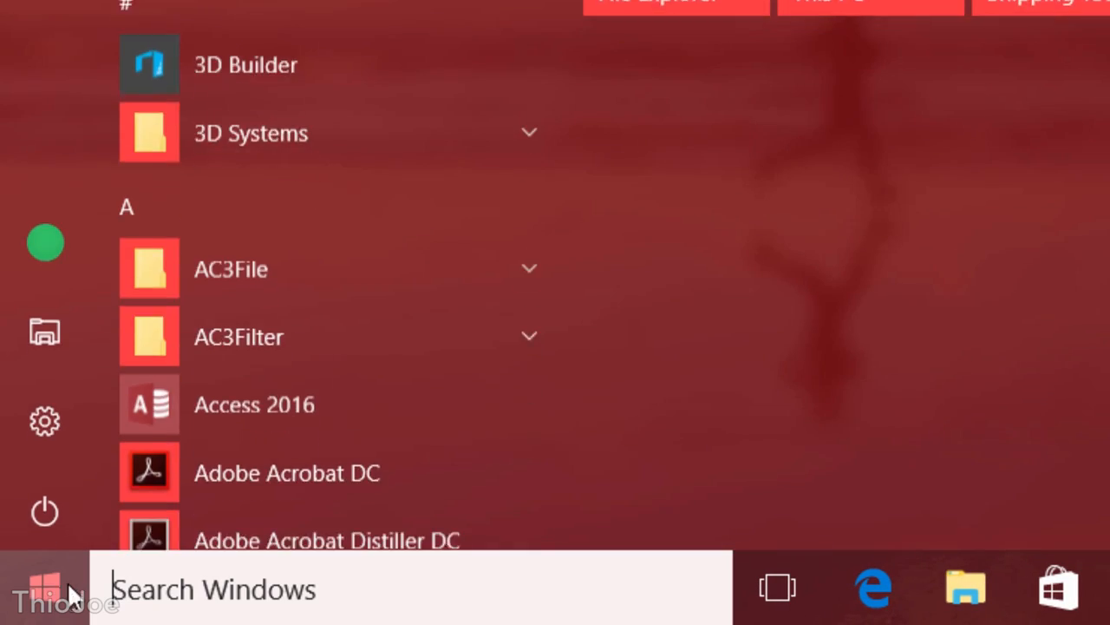
# - Launch Problem Steps Recorder, record a short session, and stop to view the report
pyautogui.write('Problem Steps Recorder')
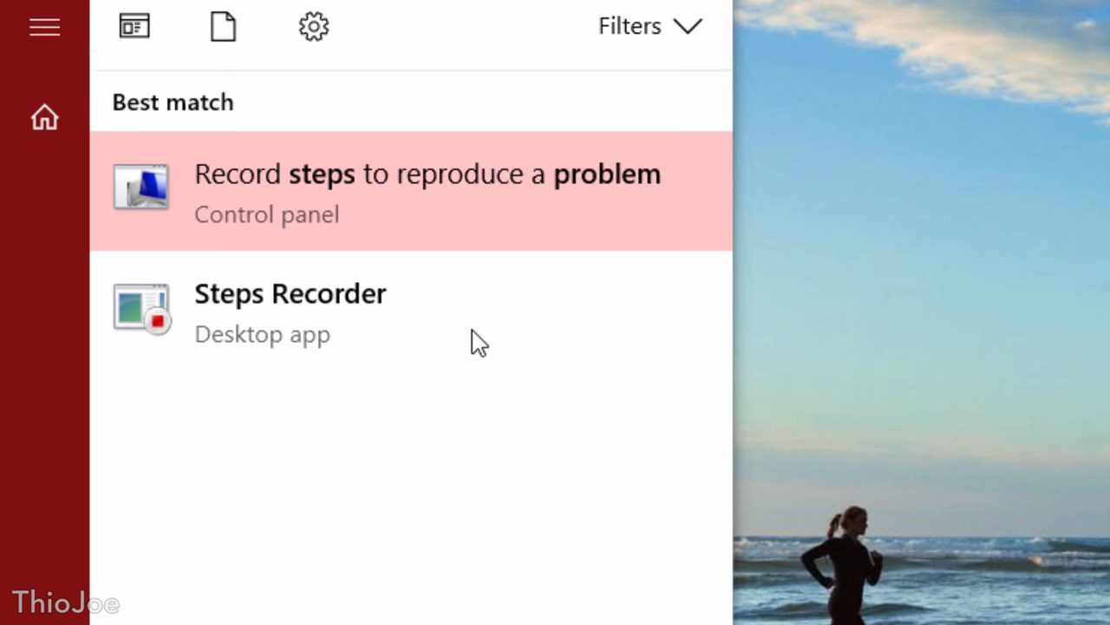
pyautogui.click(289, 293)
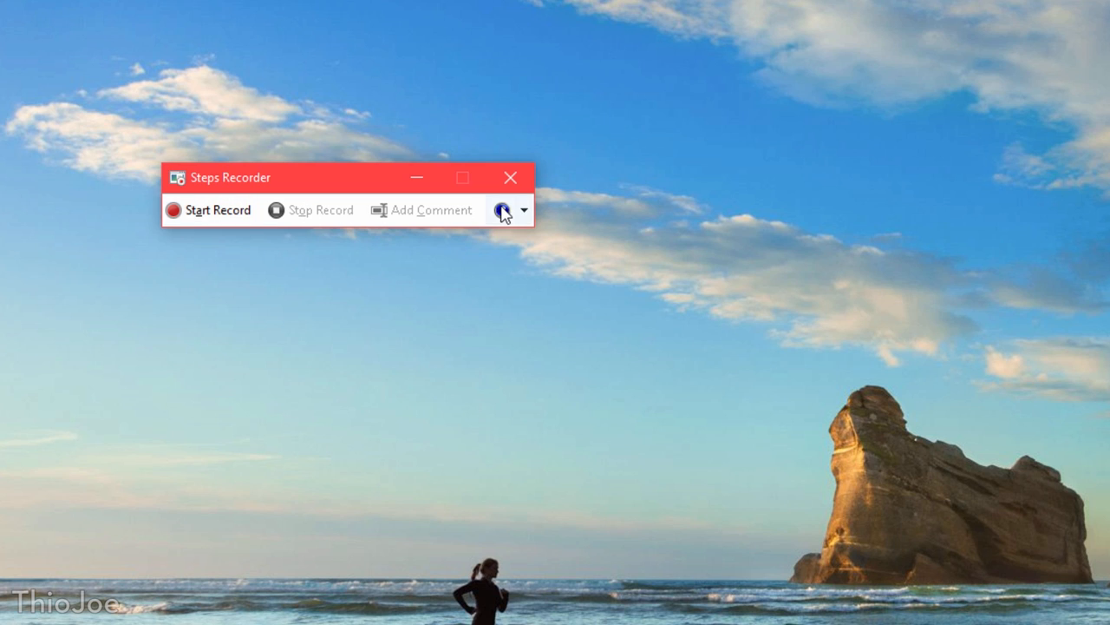
pyautogui.click(215, 210)
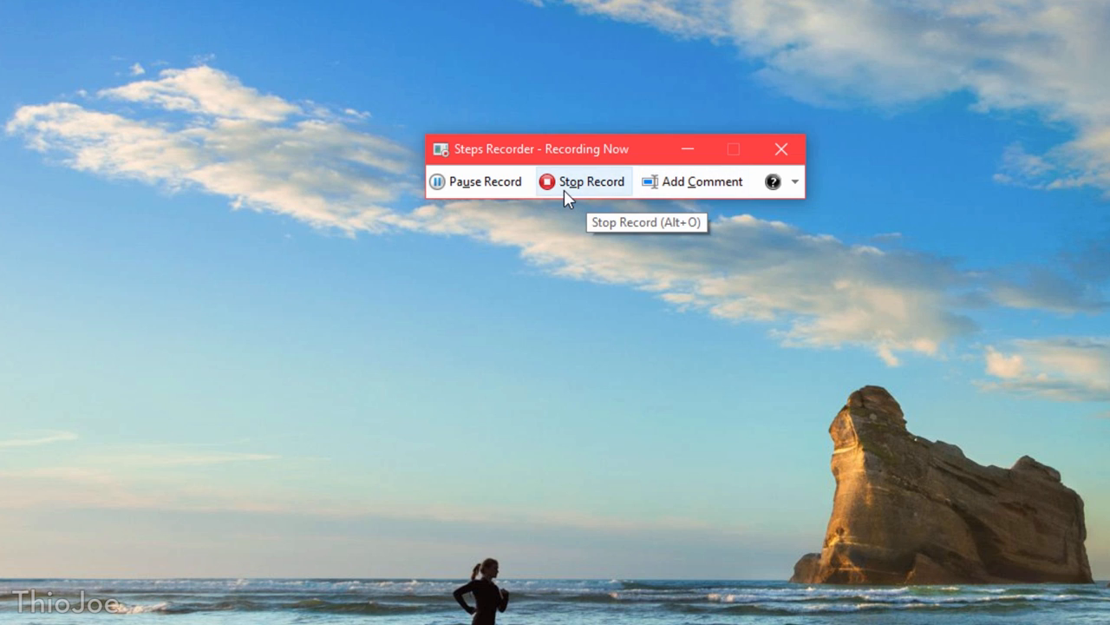
pyautogui.click(582, 182)
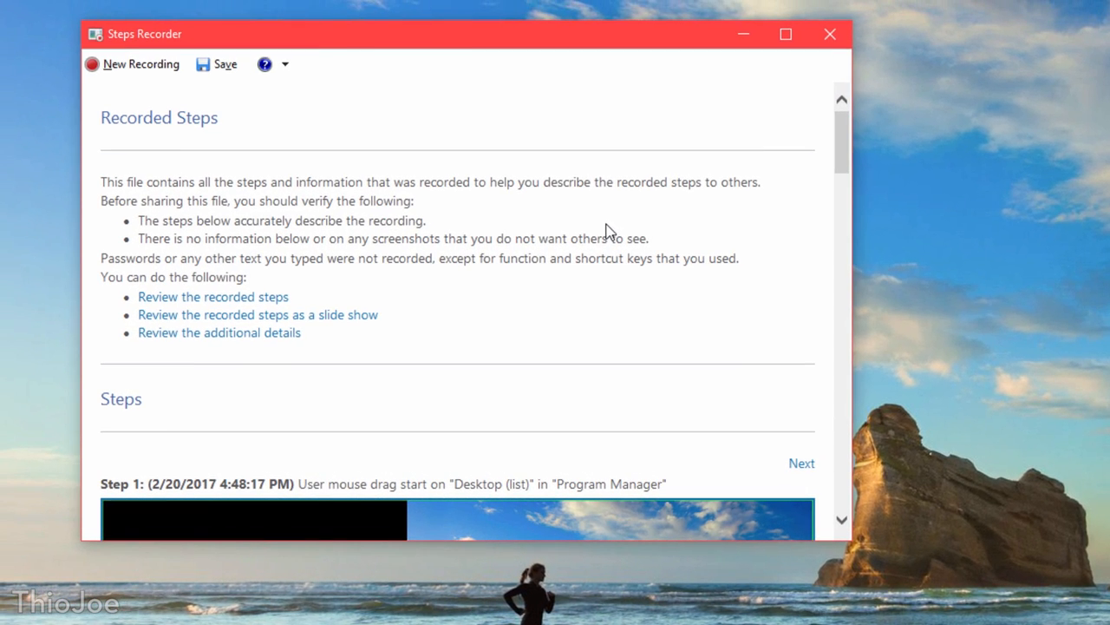
# - Scroll through the recorded steps report and enlarge step 2's screenshot
pyautogui.scroll(-3)
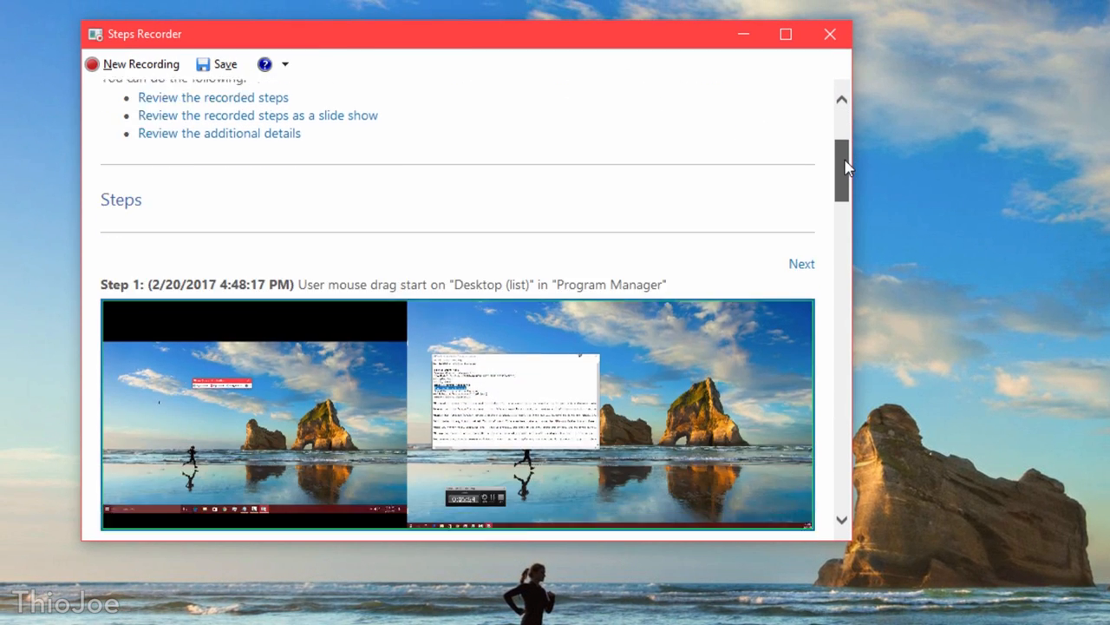
pyautogui.scroll(-3)
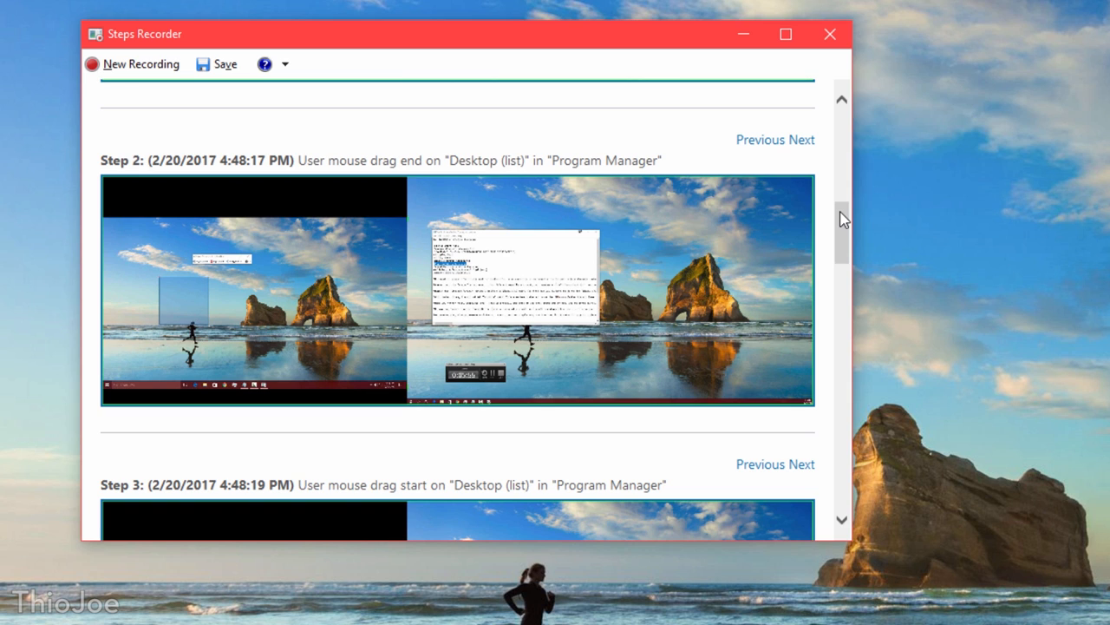
pyautogui.scroll(-3)
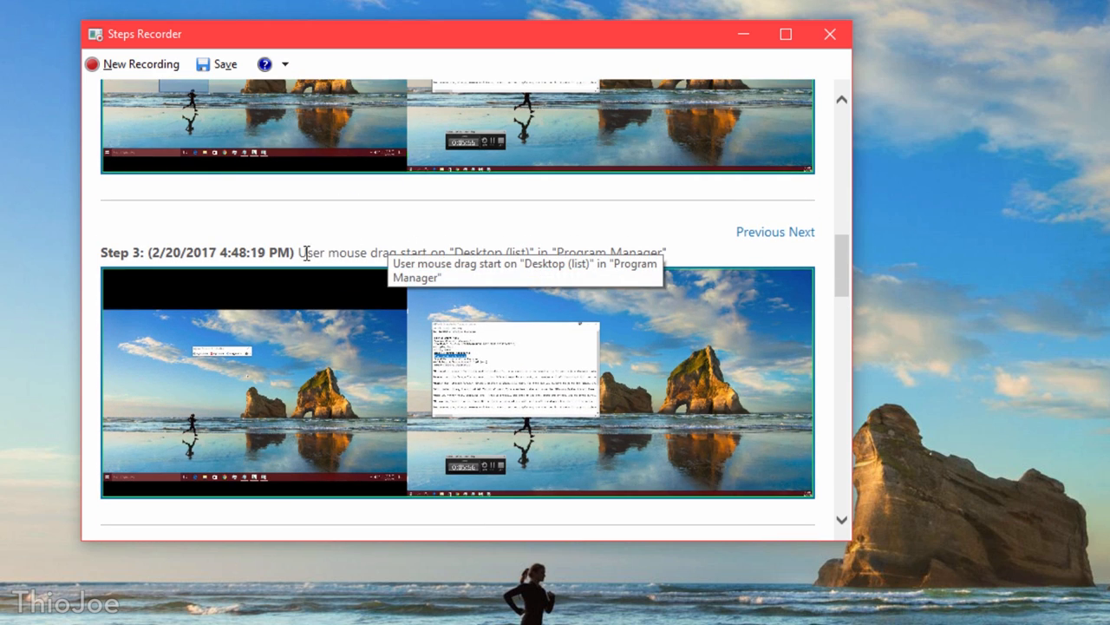
pyautogui.scroll(-3)
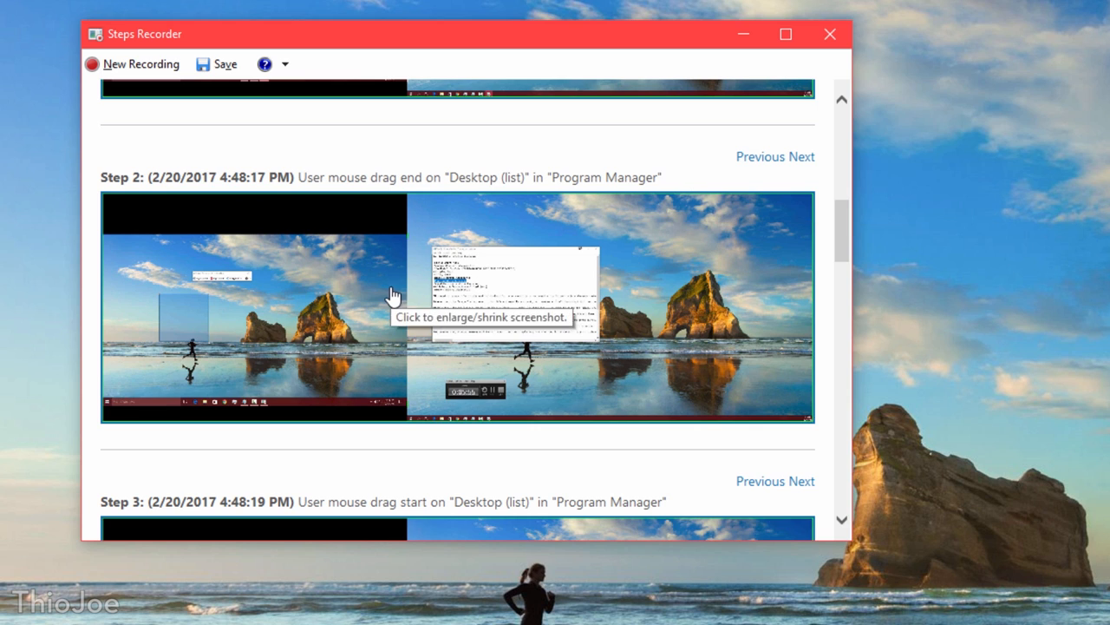
pyautogui.click(384, 299)
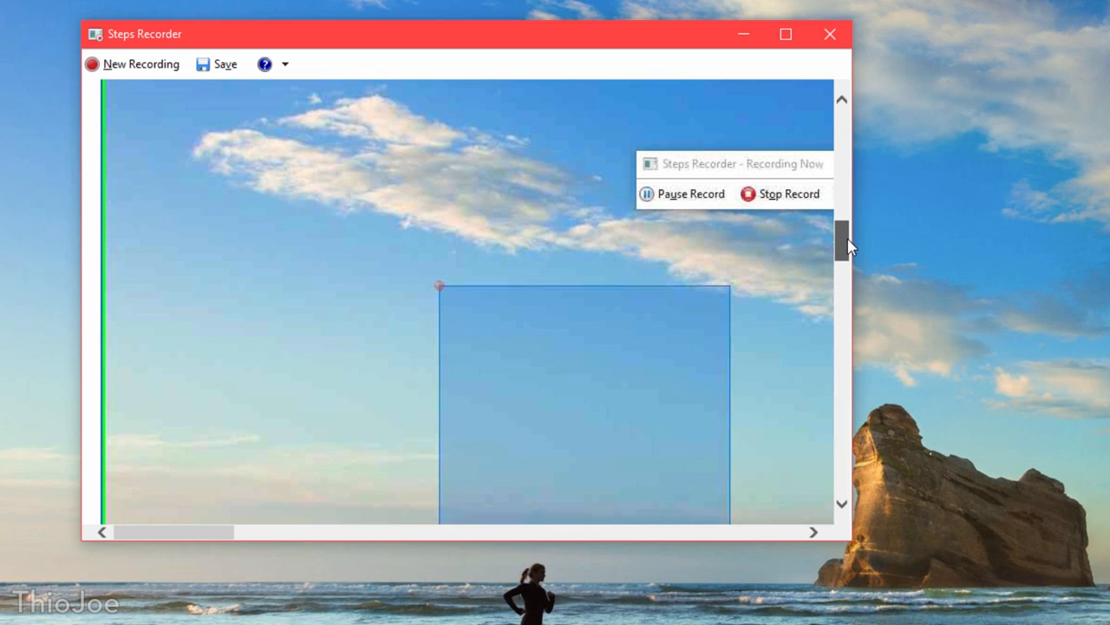
pyautogui.scroll(-3)
pyautogui.write('Voice Recorder')
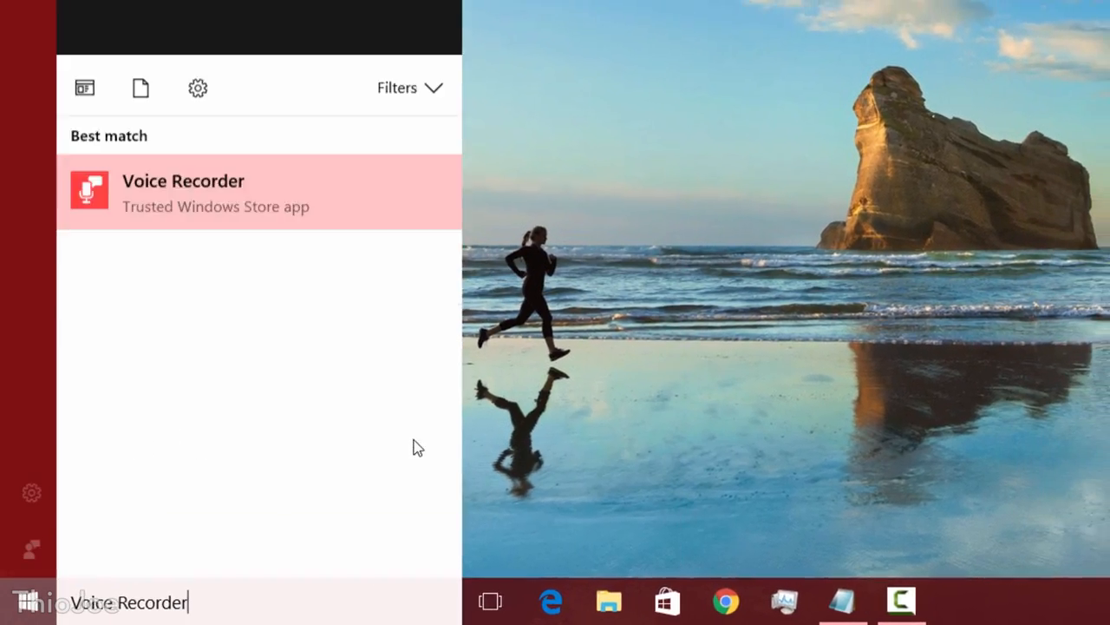
# - Launch Voice Recorder and record a 10-second clip with a marker at 00:06
pyautogui.click(183, 192)
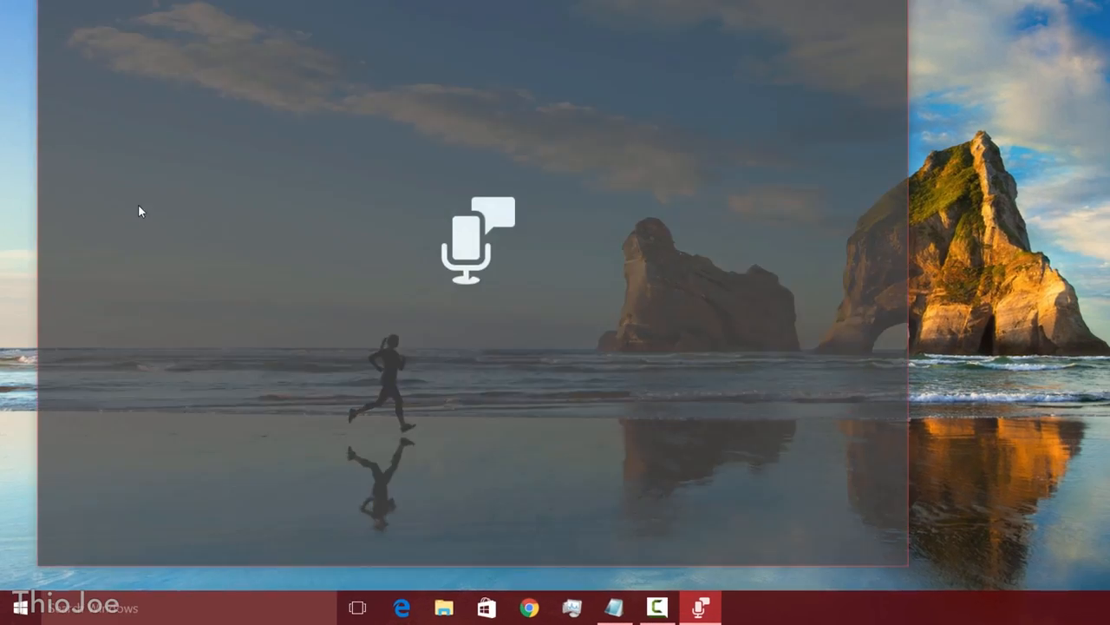
pyautogui.click(696, 607)
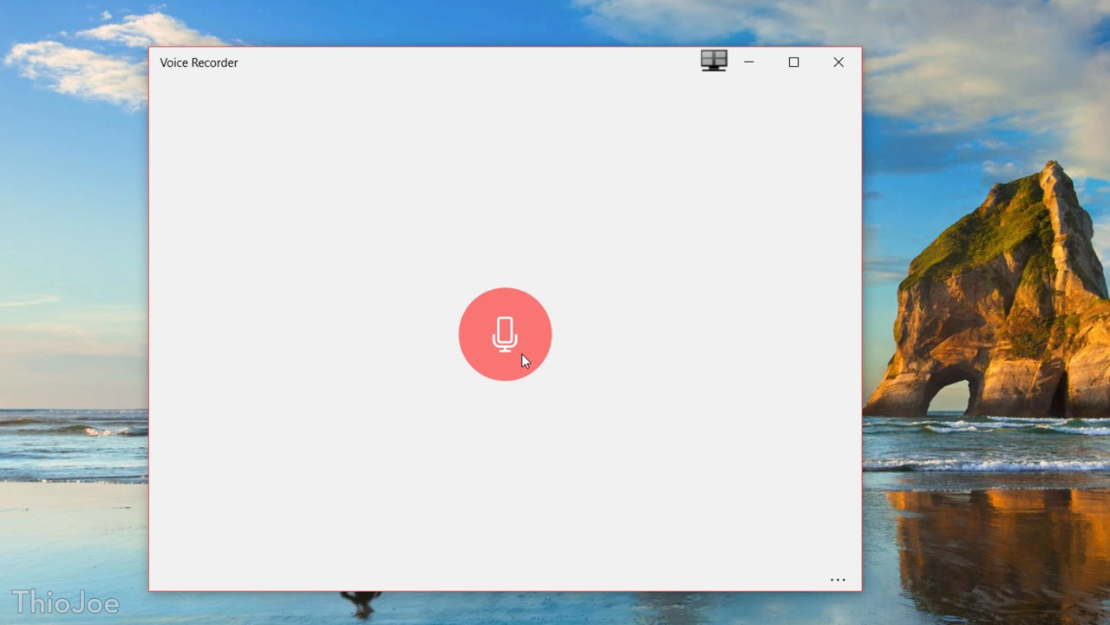
pyautogui.click(504, 334)
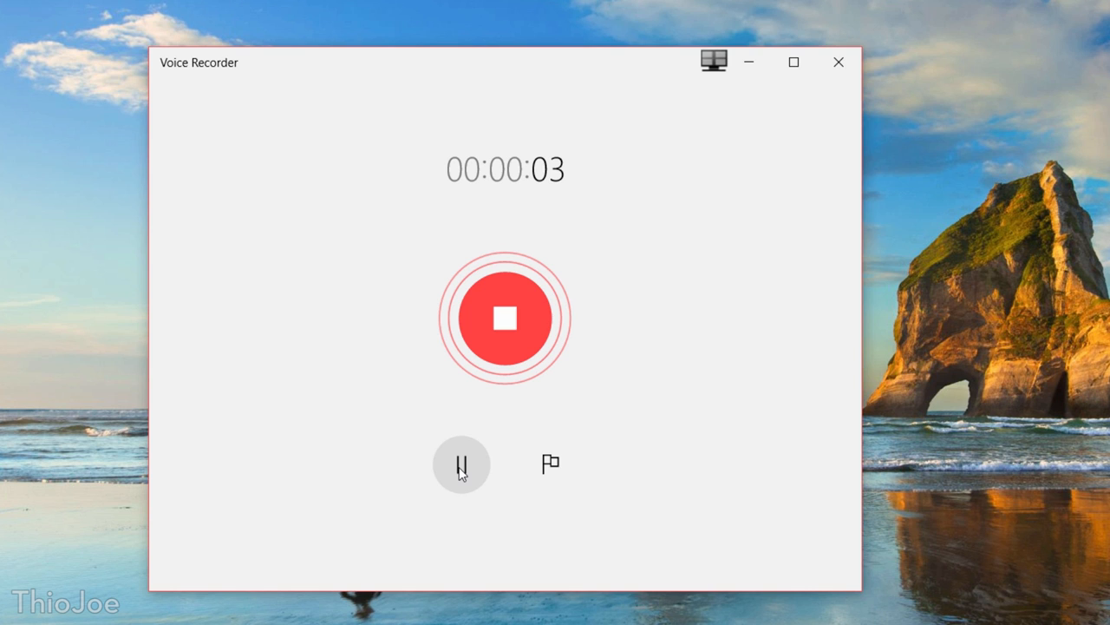
pyautogui.click(461, 464)
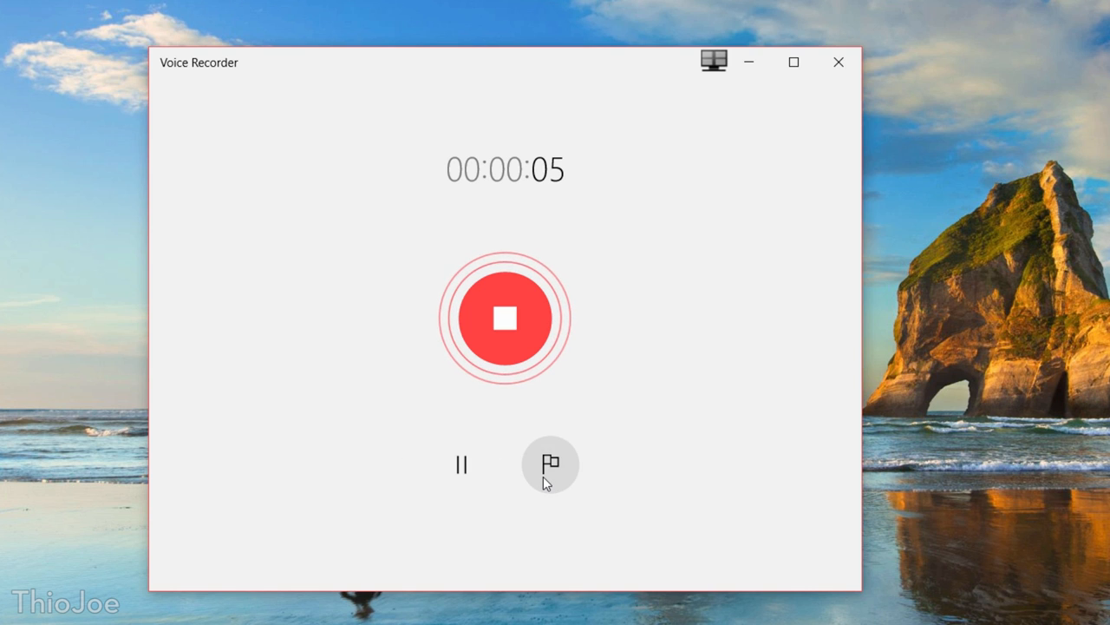
pyautogui.click(550, 464)
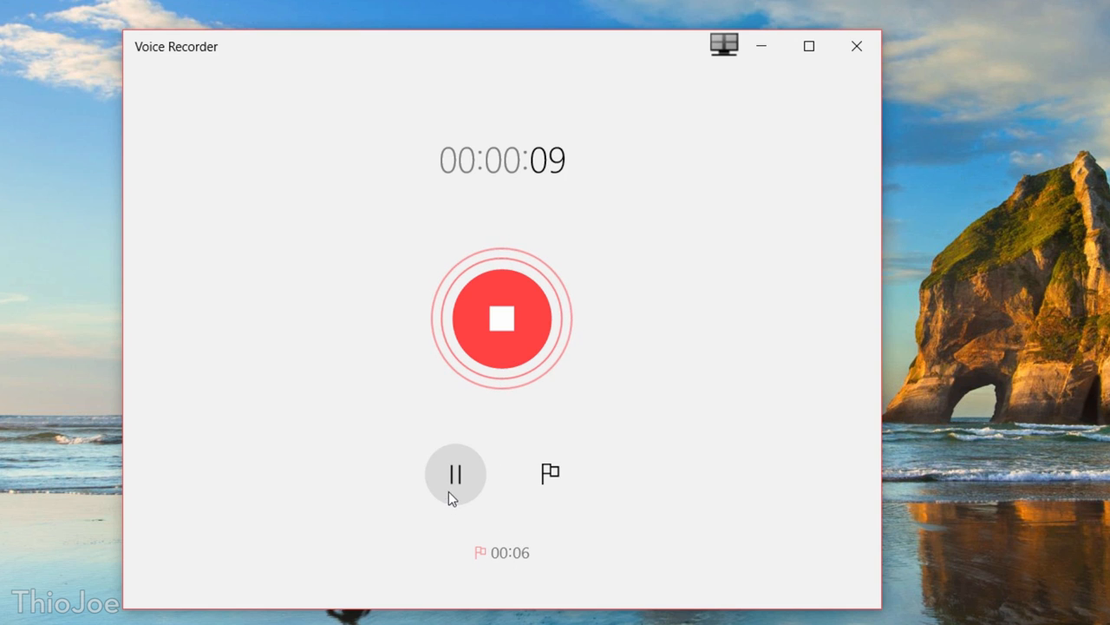
pyautogui.click(503, 317)
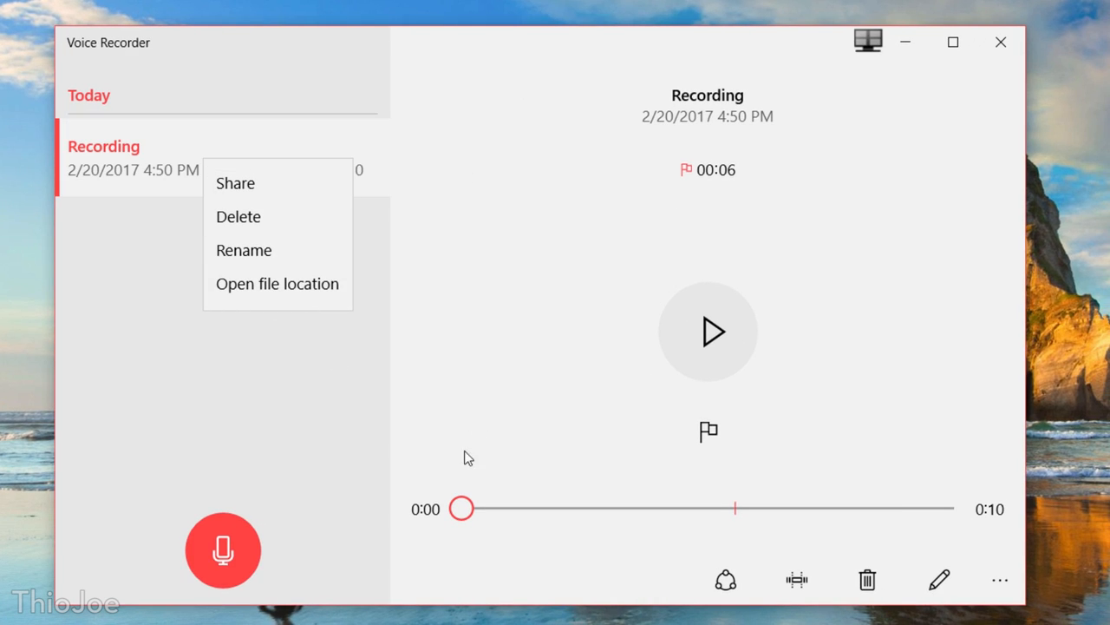
# - Trim the Voice Recorder clip to 0:07, starting around 0:03, and save the trim
pyautogui.click(795, 579)
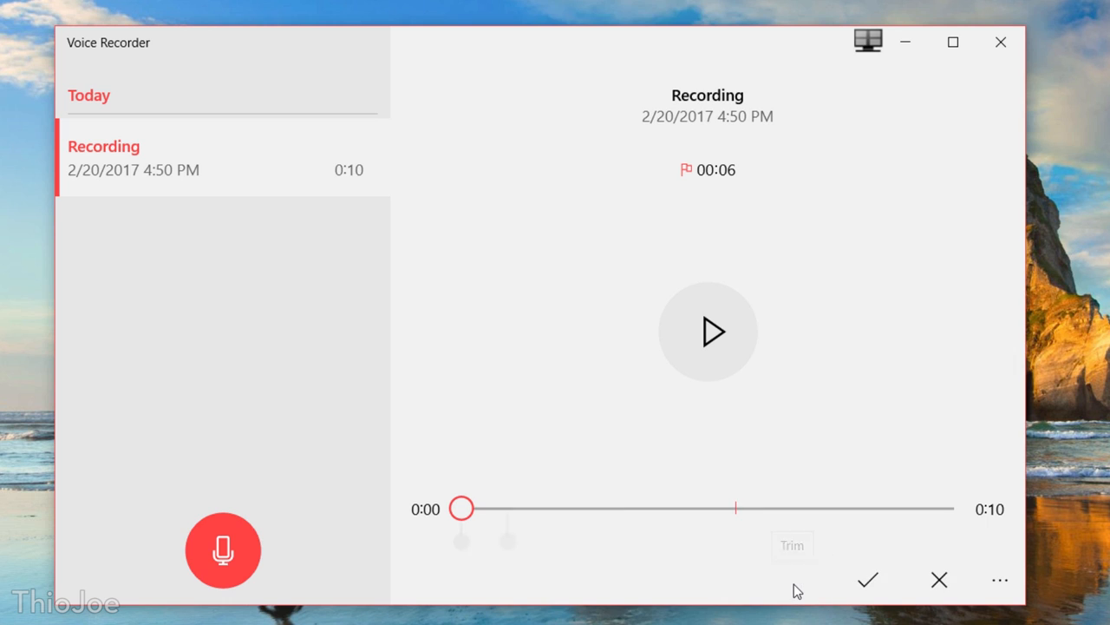
pyautogui.moveTo(461, 538); pyautogui.dragTo(516, 541)
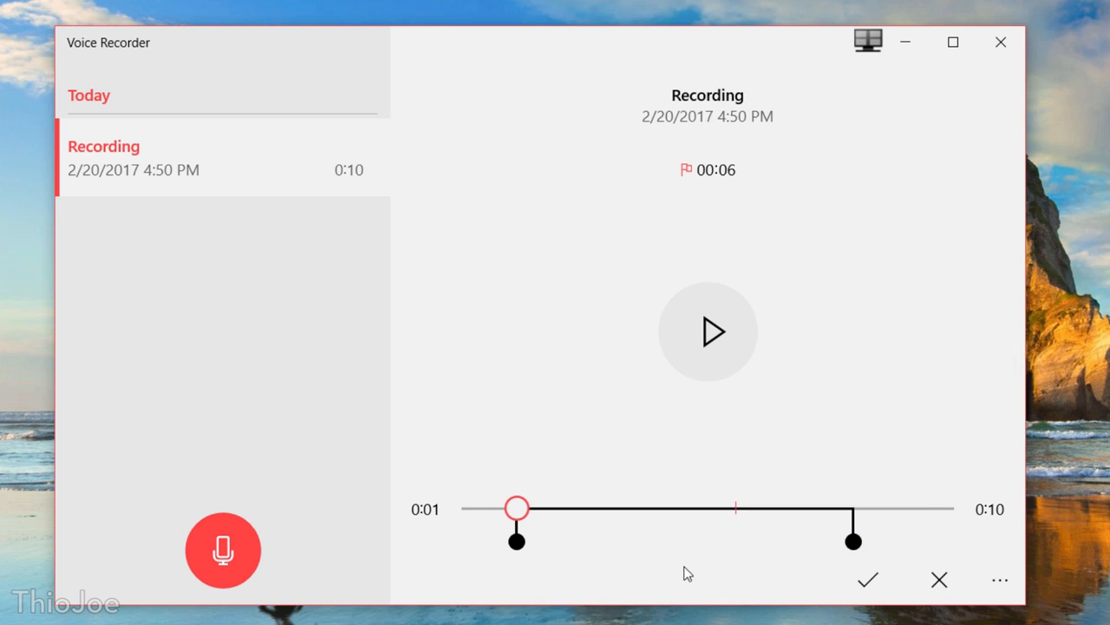
pyautogui.moveTo(516, 540); pyautogui.dragTo(502, 541)
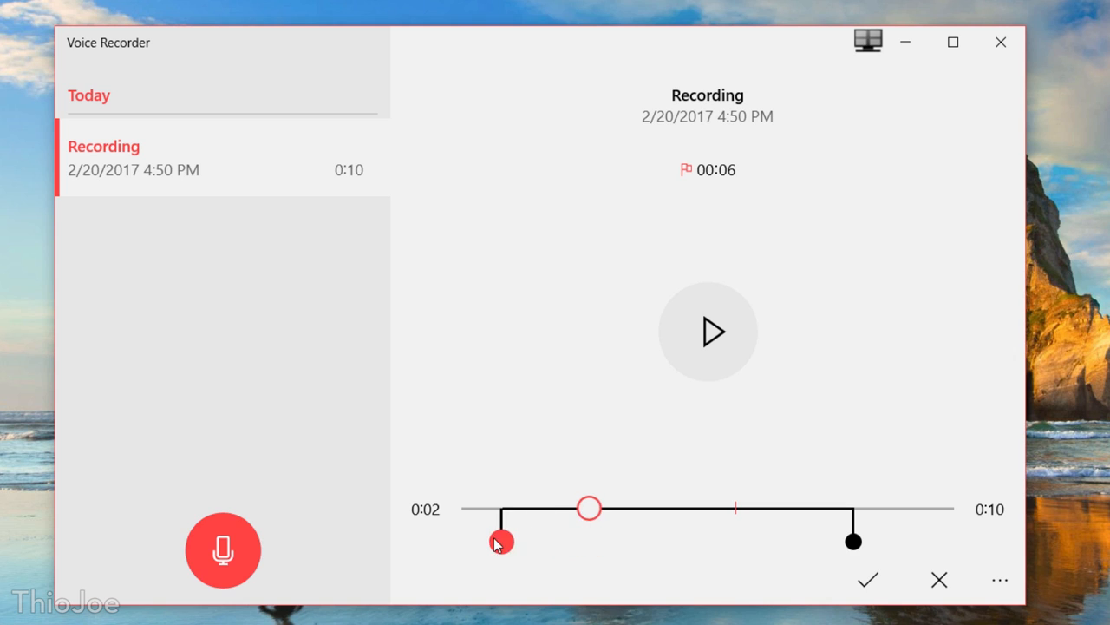
pyautogui.moveTo(502, 541); pyautogui.dragTo(528, 541)
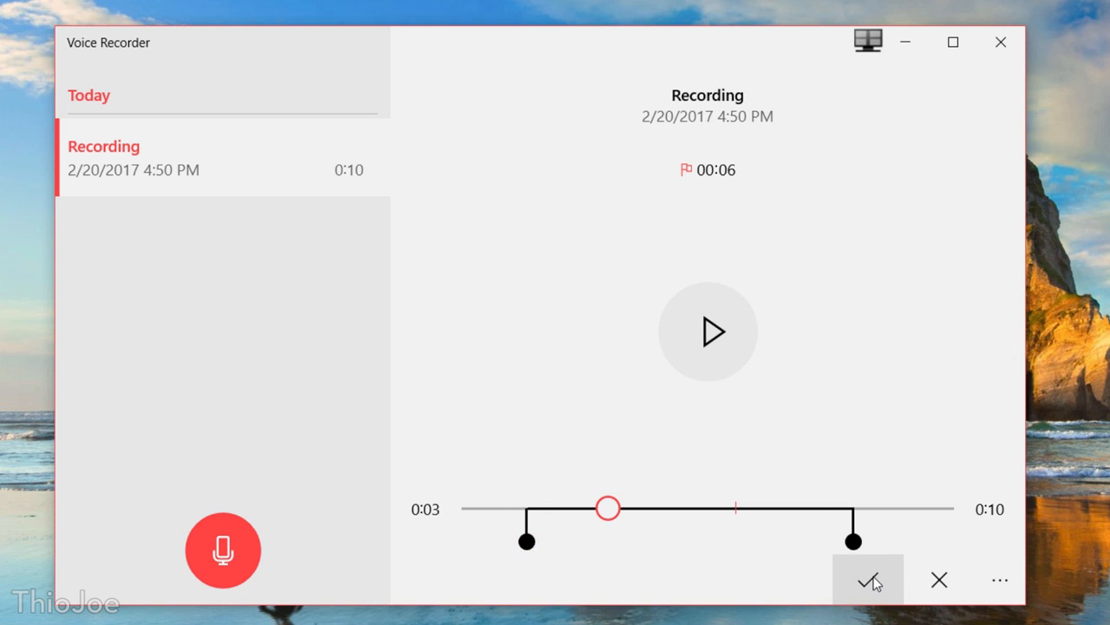
pyautogui.click(868, 579)
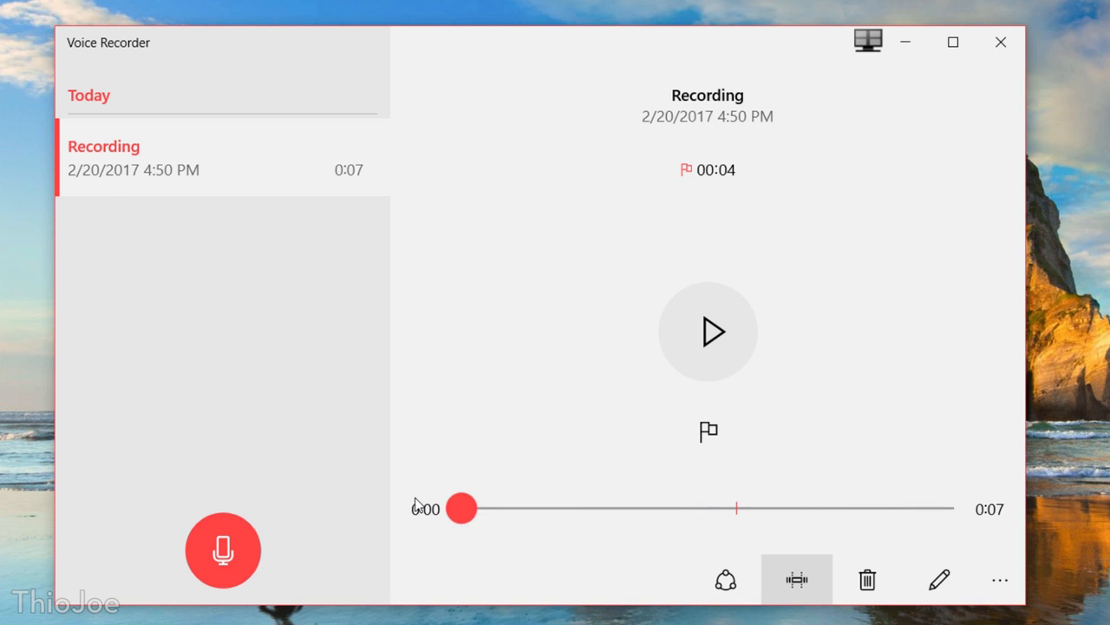
pyautogui.click(996, 42)
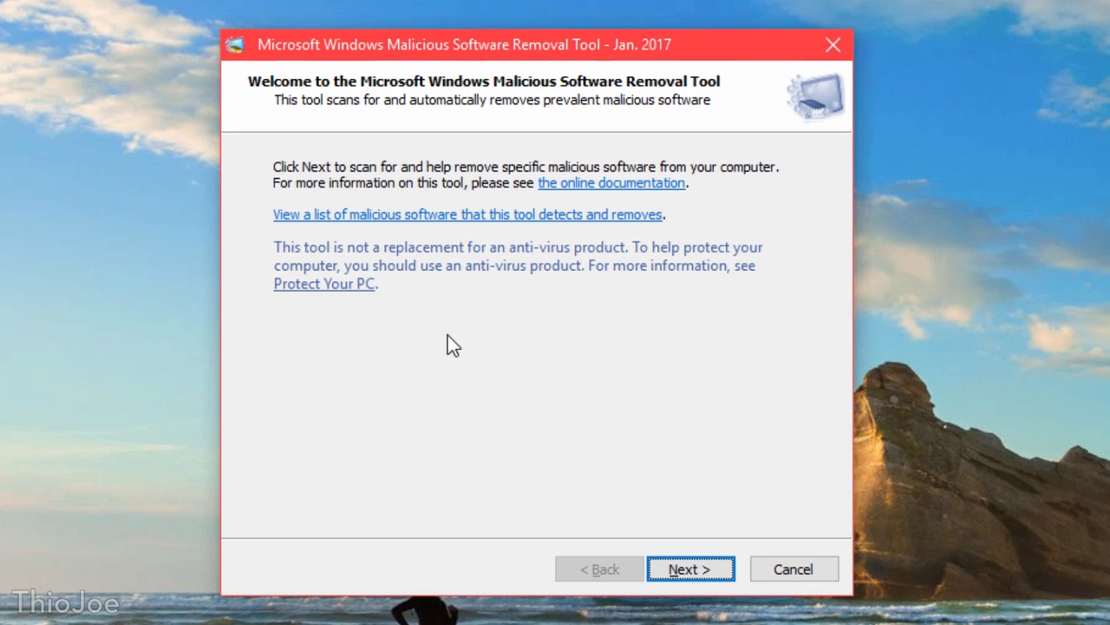
pyautogui.moveTo(577, 189)
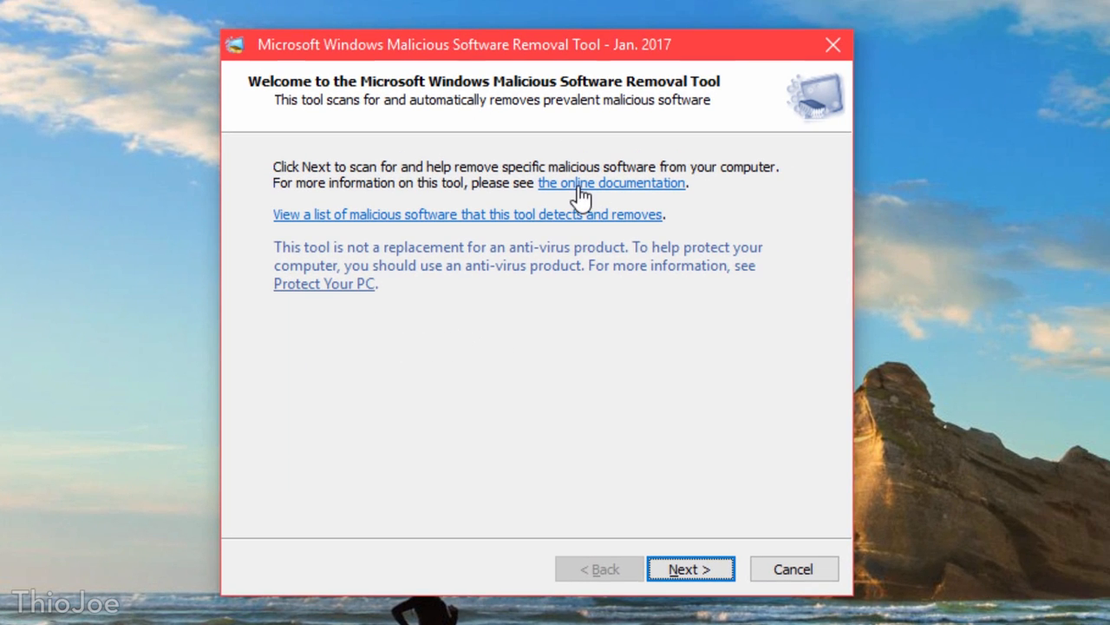
pyautogui.moveTo(413, 307)
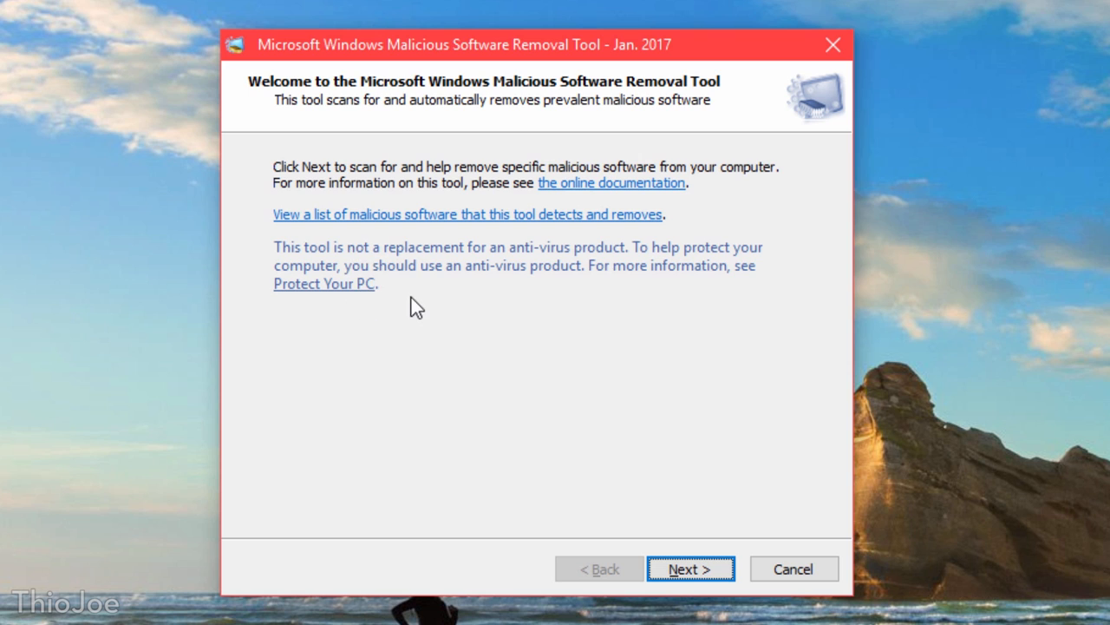
pyautogui.moveTo(247, 276)
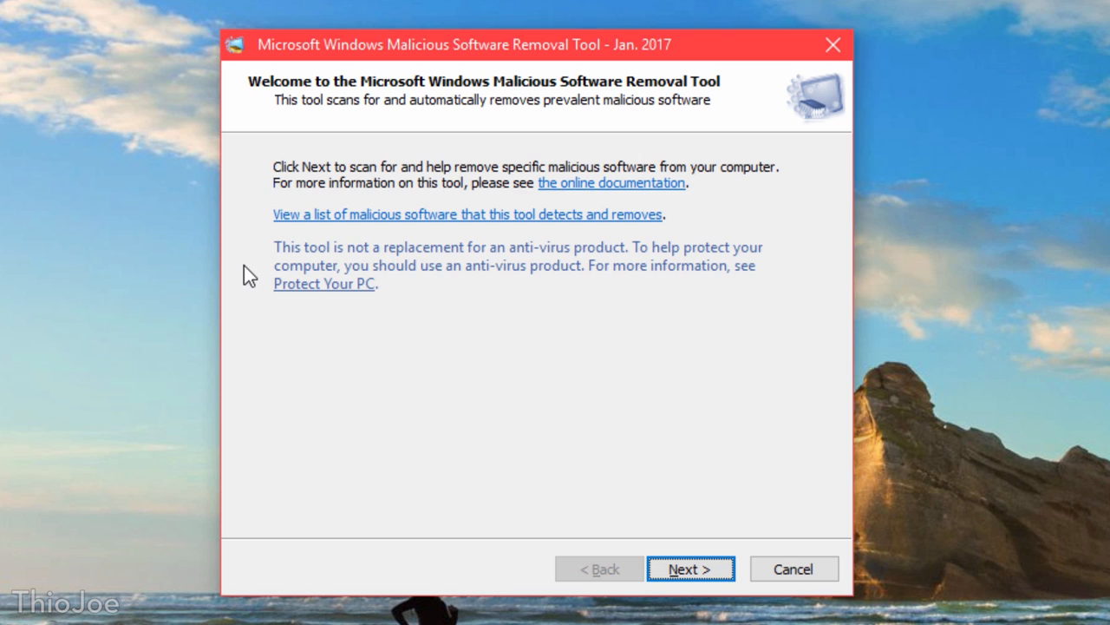
pyautogui.click(462, 214)
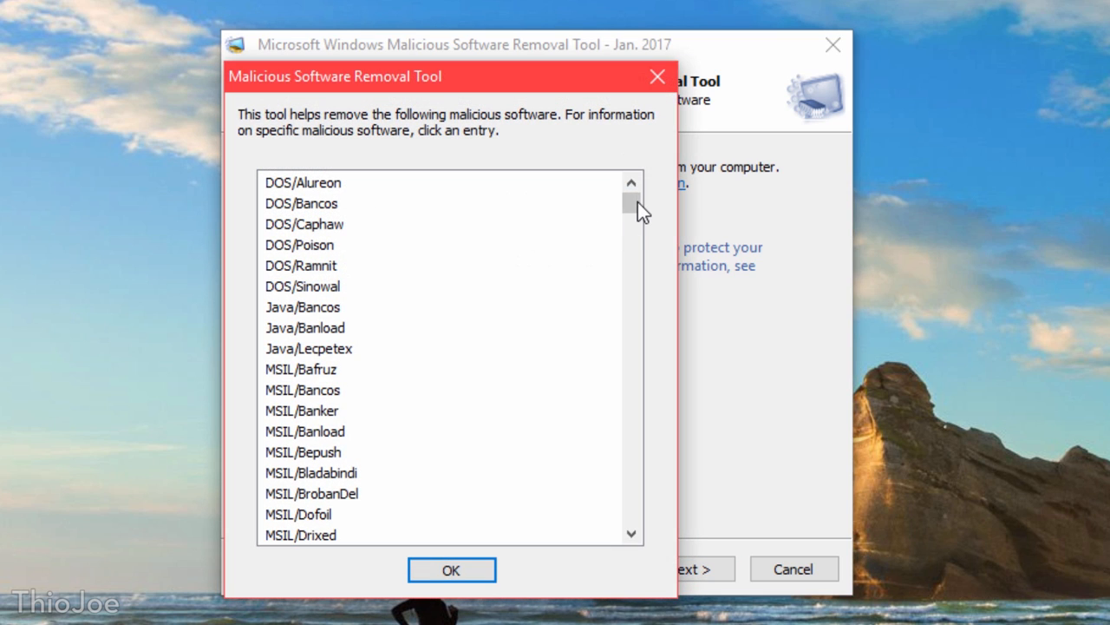
pyautogui.moveTo(631, 208); pyautogui.dragTo(631, 255)
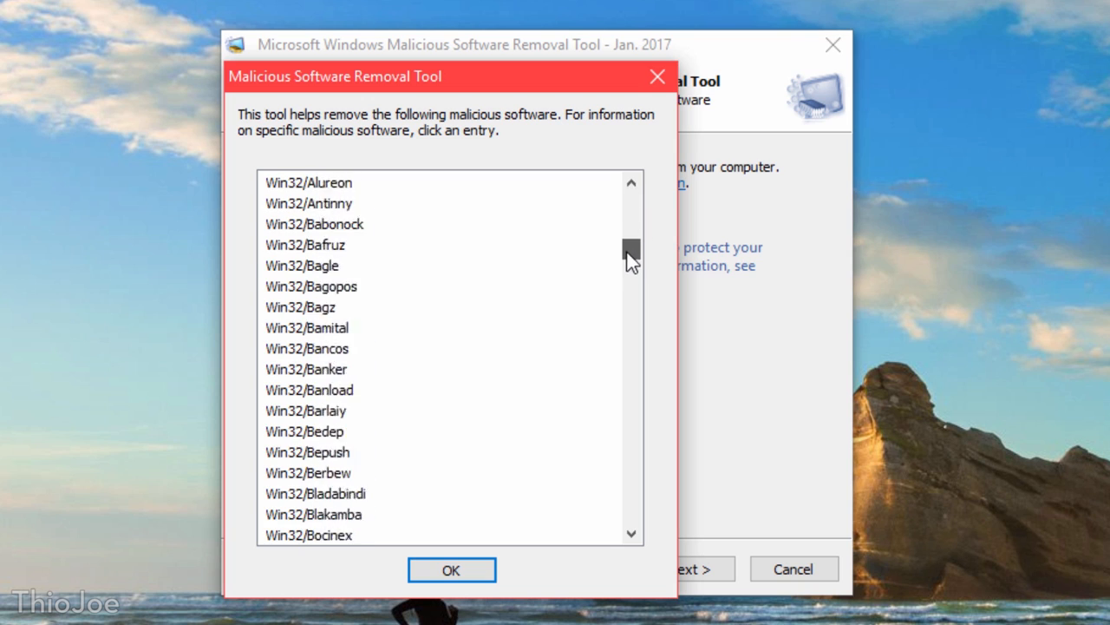
pyautogui.moveTo(630, 247); pyautogui.dragTo(631, 312)
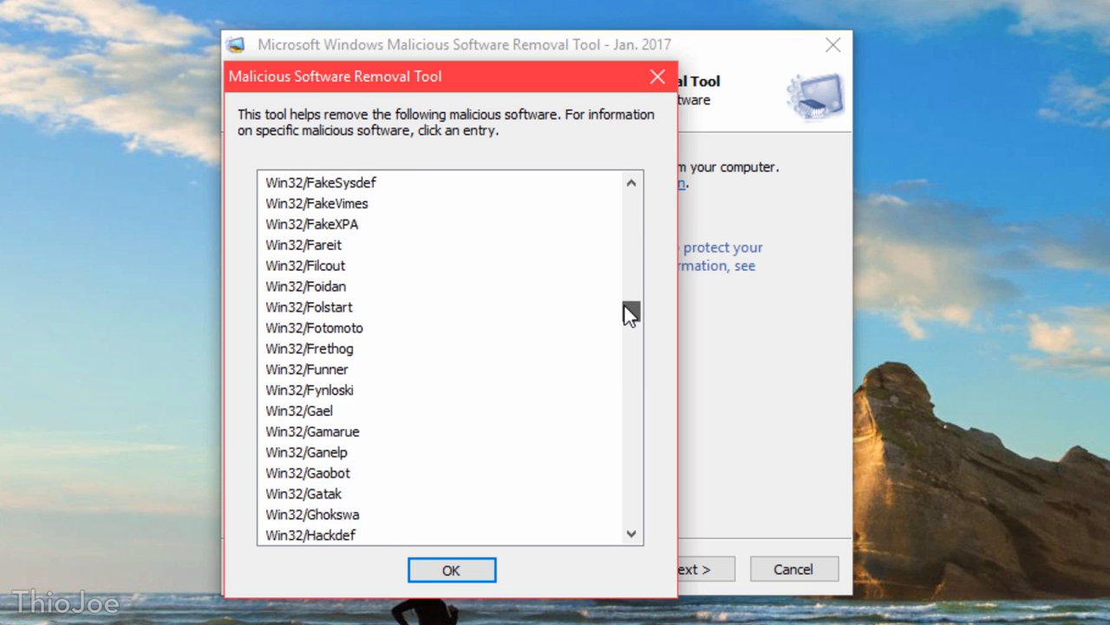
pyautogui.moveTo(631, 312); pyautogui.dragTo(631, 356)
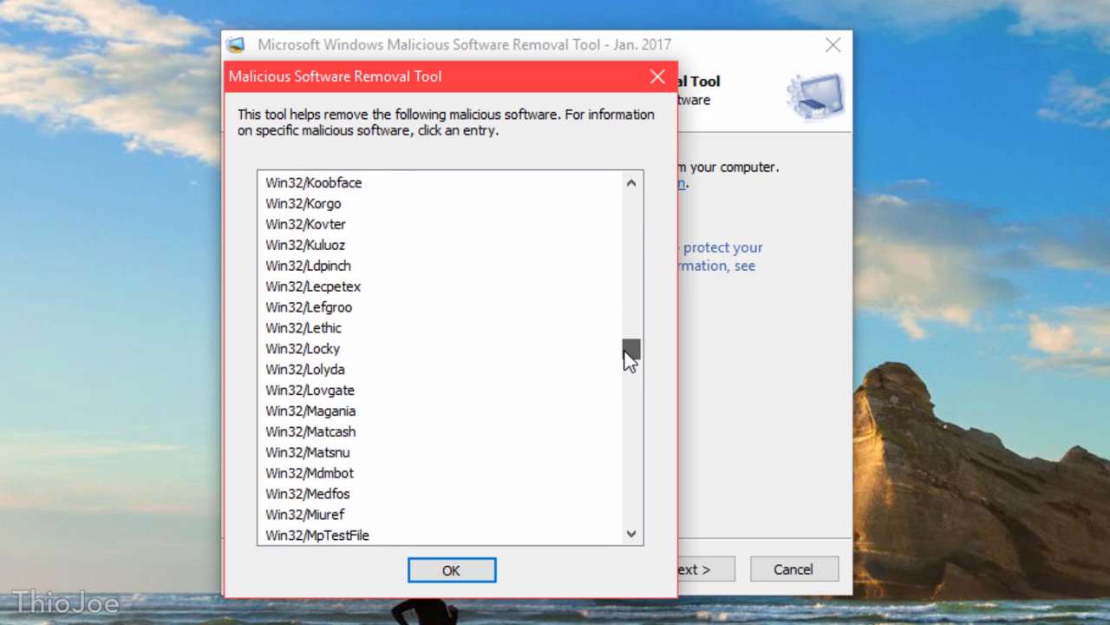
pyautogui.moveTo(630, 356); pyautogui.dragTo(630, 503)
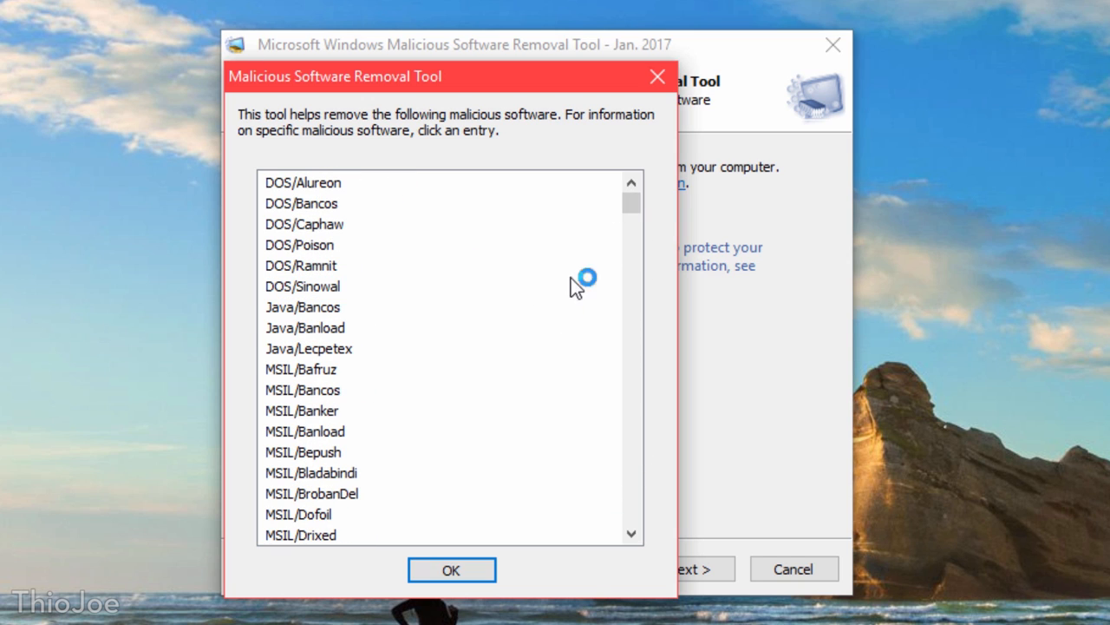
pyautogui.scroll(-3)
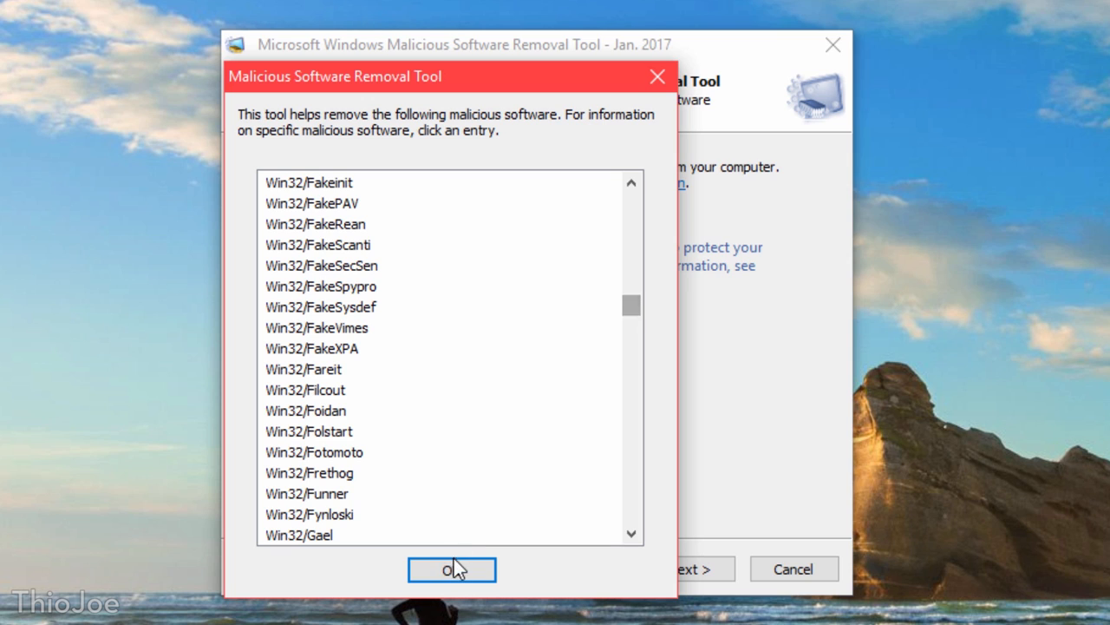
pyautogui.click(452, 569)
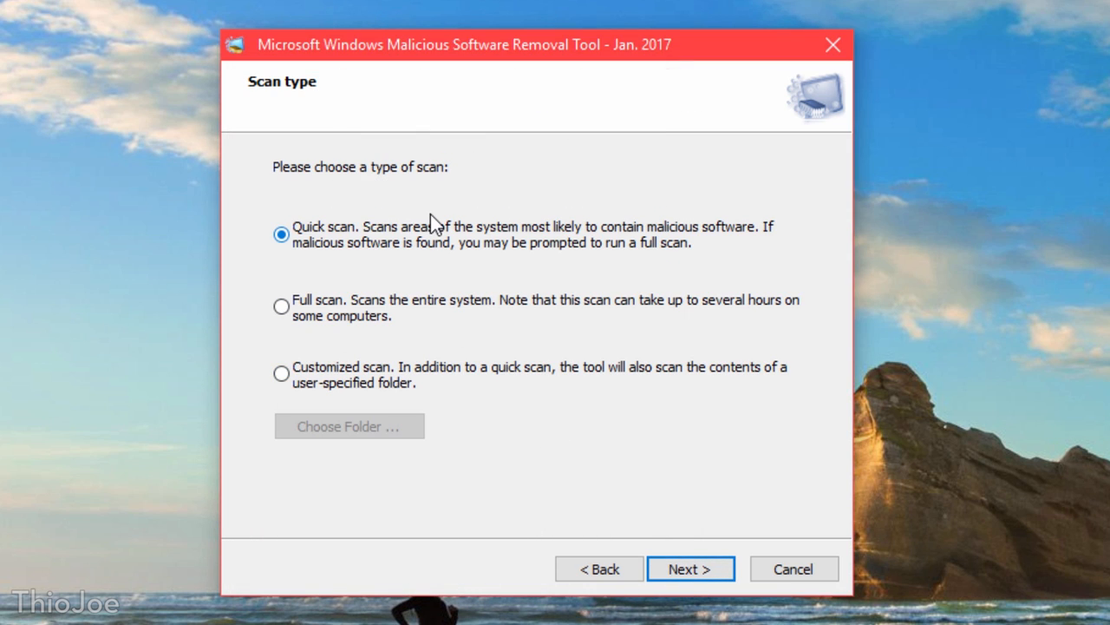
# - Run a quick scan and review the detailed results showing no malicious software found
pyautogui.click(692, 568)
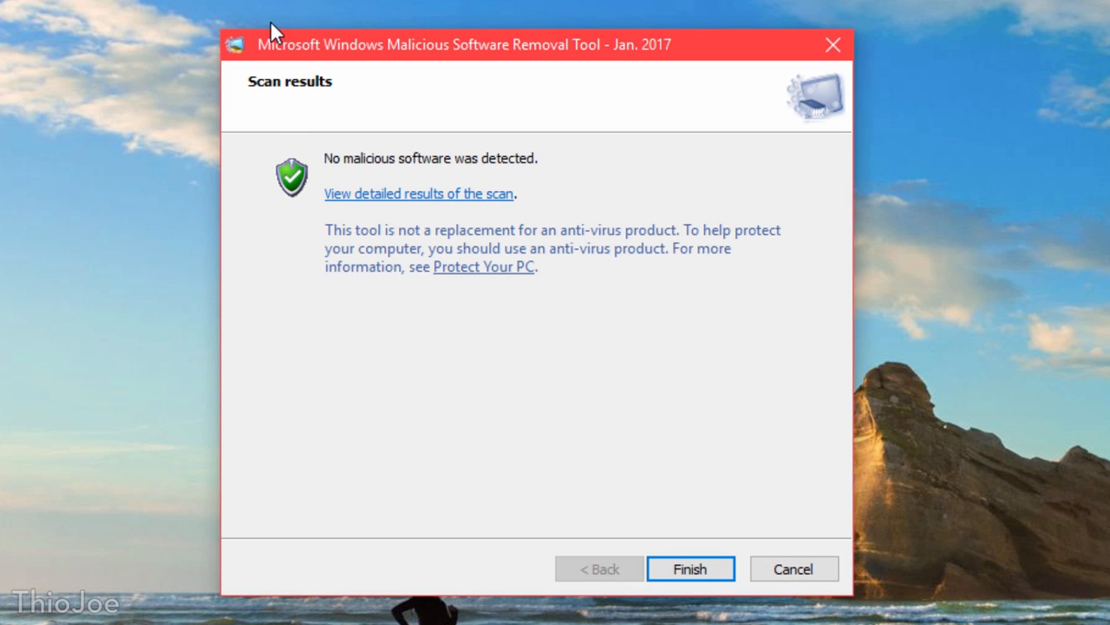
pyautogui.moveTo(312, 293)
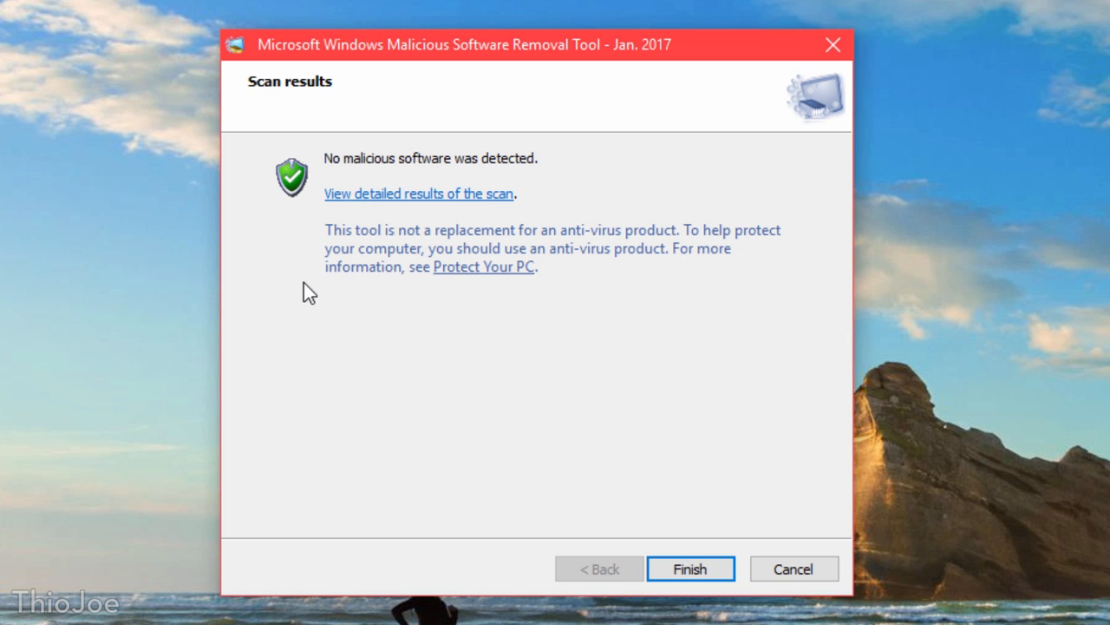
pyautogui.moveTo(382, 188)
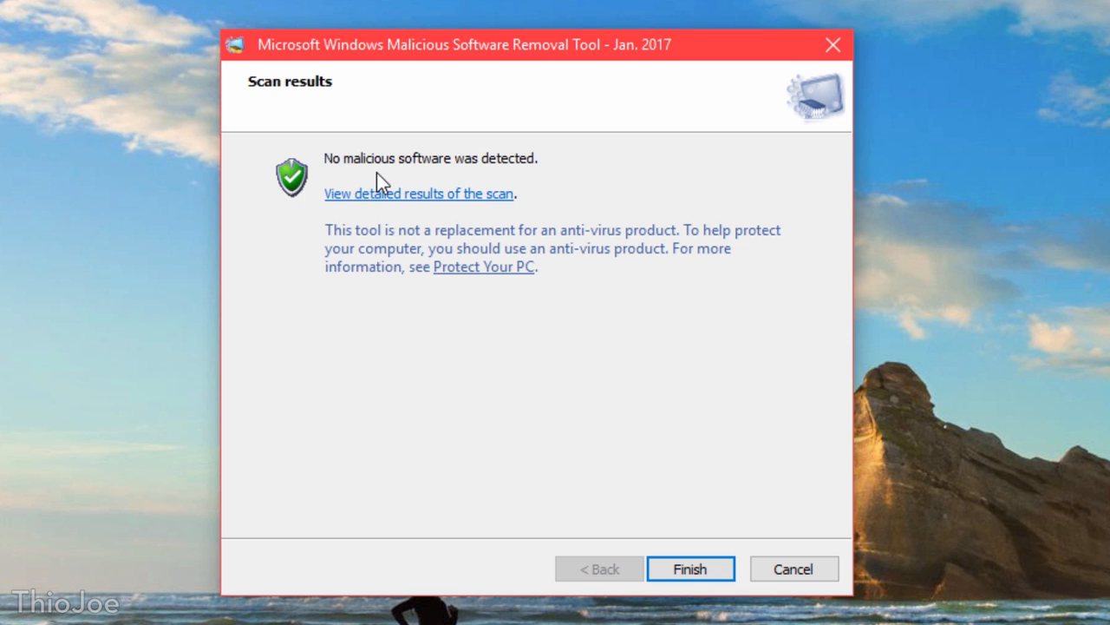
pyautogui.click(418, 193)
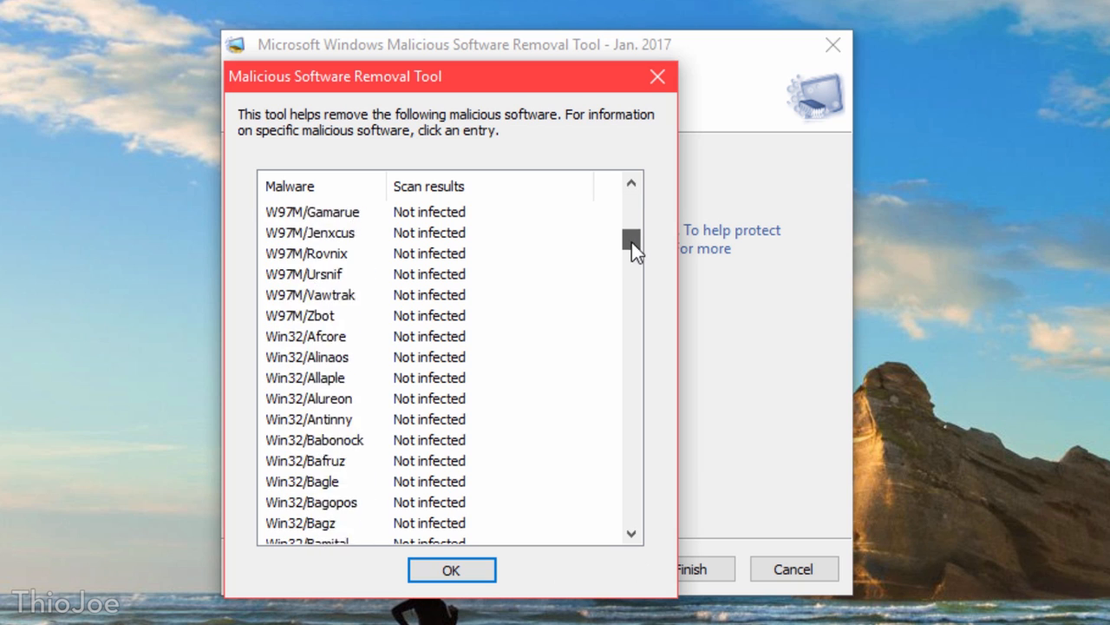
pyautogui.moveTo(631, 241); pyautogui.dragTo(632, 479)
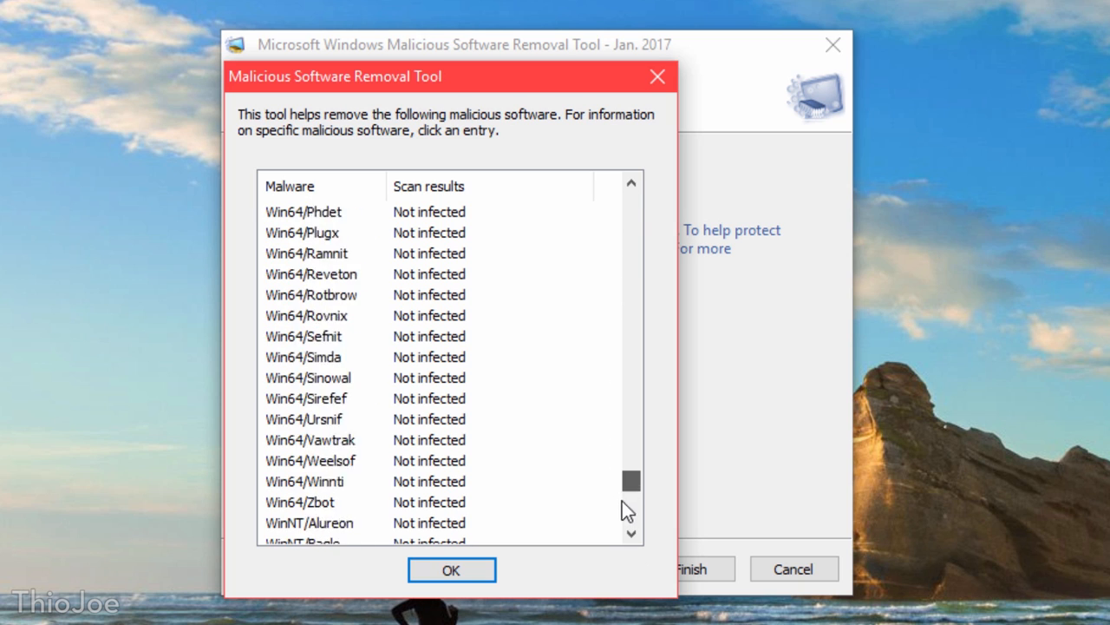
pyautogui.click(452, 569)
pyautogui.write('Memory Diagnostic')
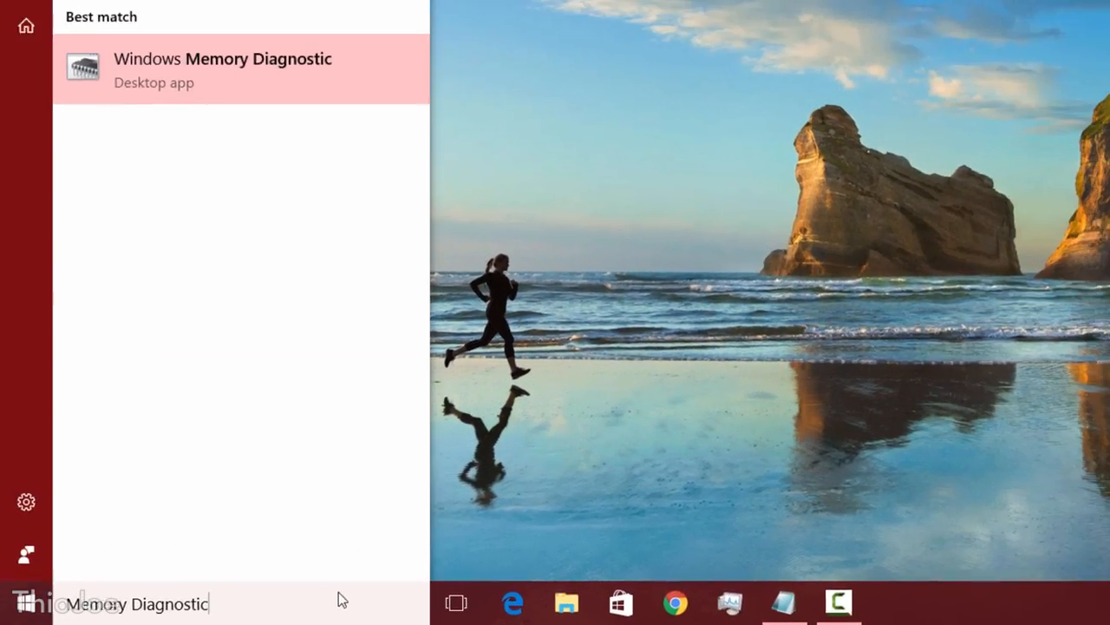
# - Launch Windows Memory Diagnostic and restart to check memory for problems
pyautogui.click(223, 69)
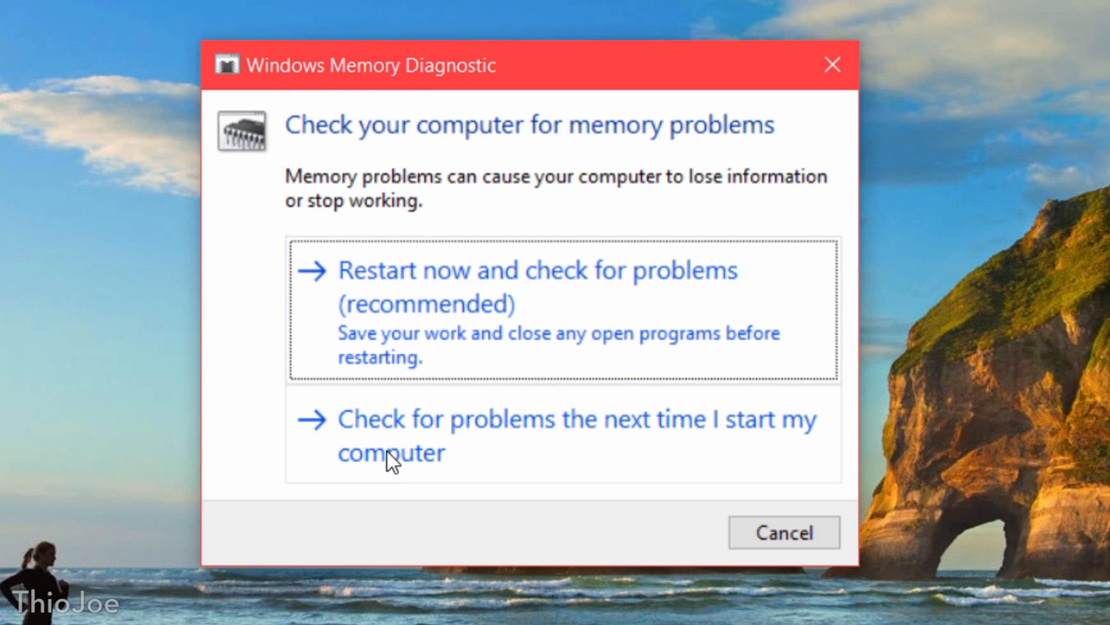
pyautogui.moveTo(356, 129)
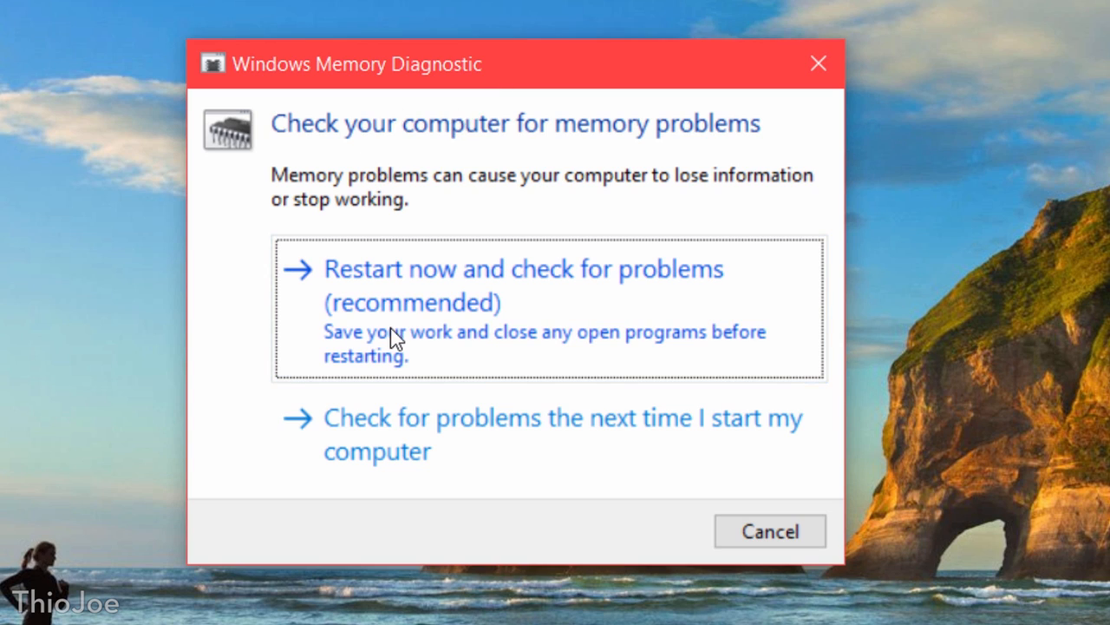
pyautogui.moveTo(490, 462)
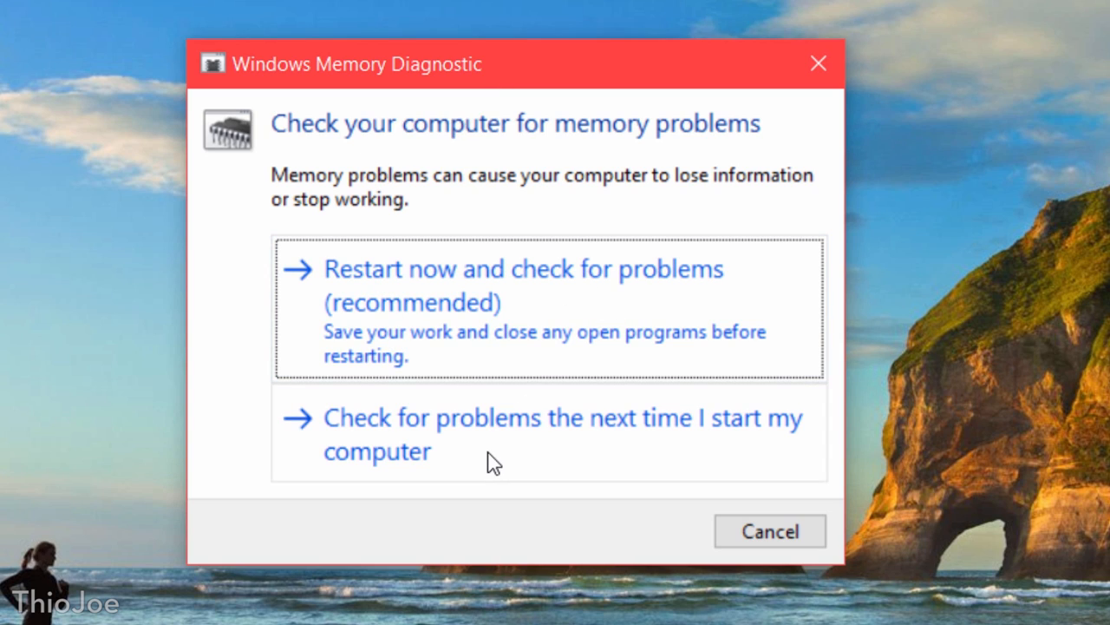
pyautogui.moveTo(553, 460)
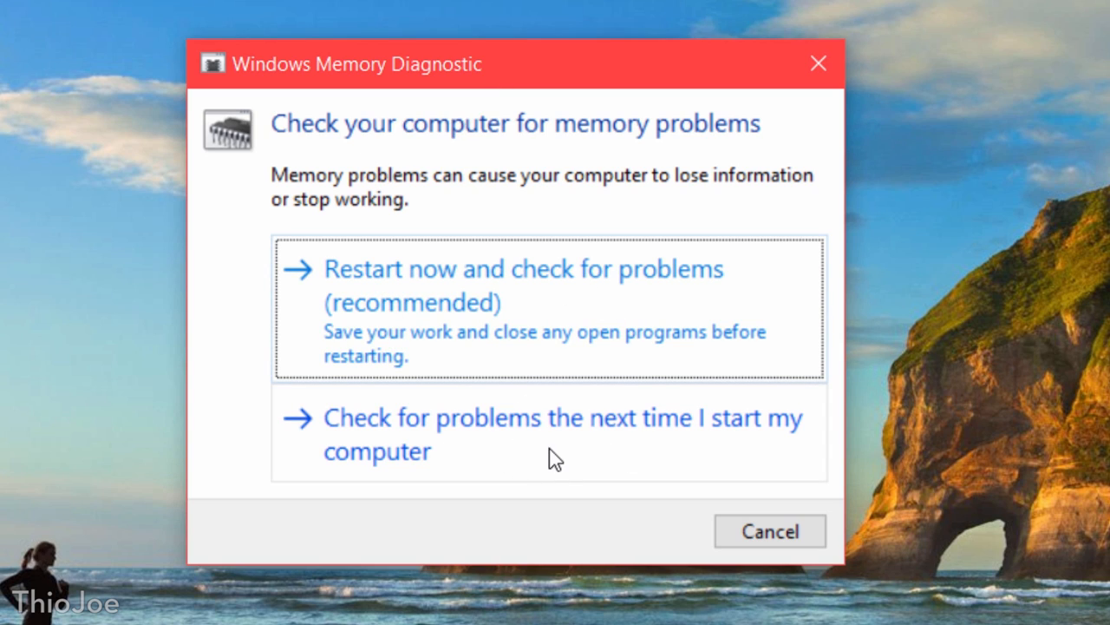
pyautogui.click(524, 269)
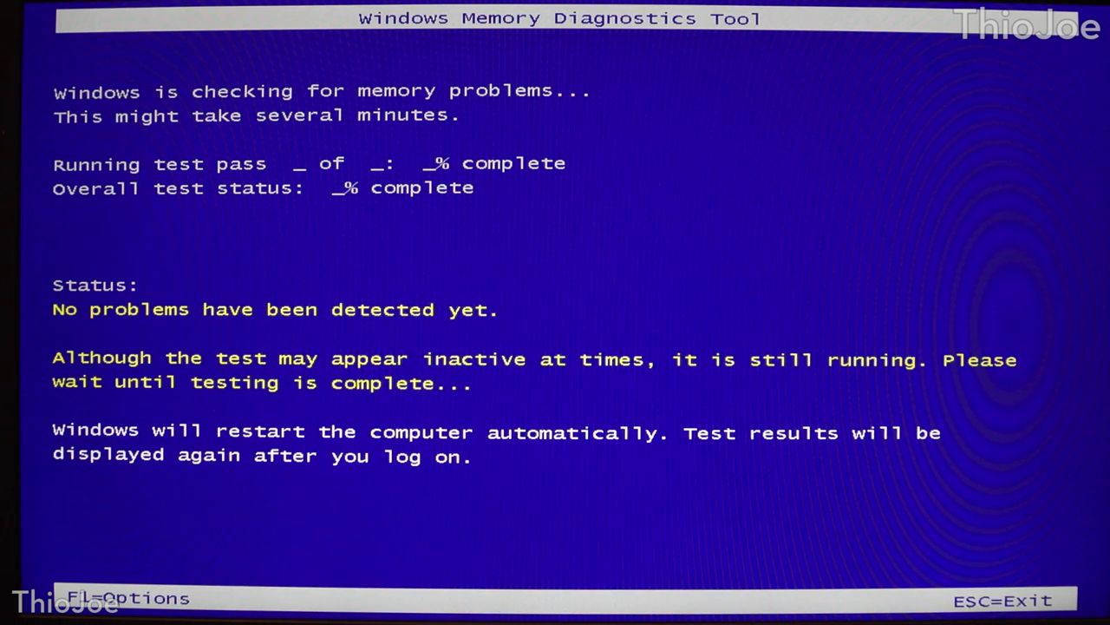